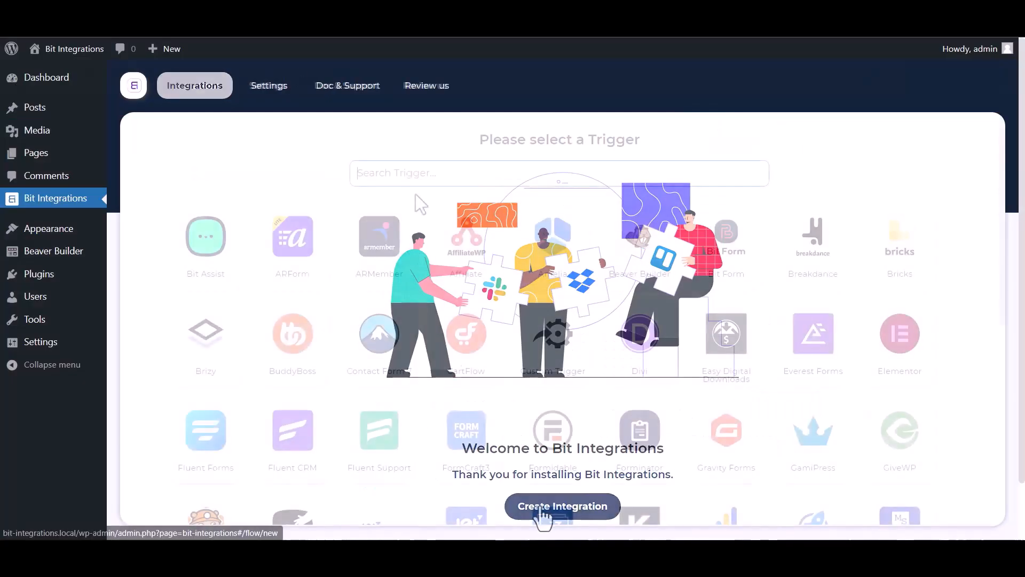
- Start a new integration with Beaver Builder's Contact Form as the trigger
{"action": "left_click", "coordinate": [561, 505]}
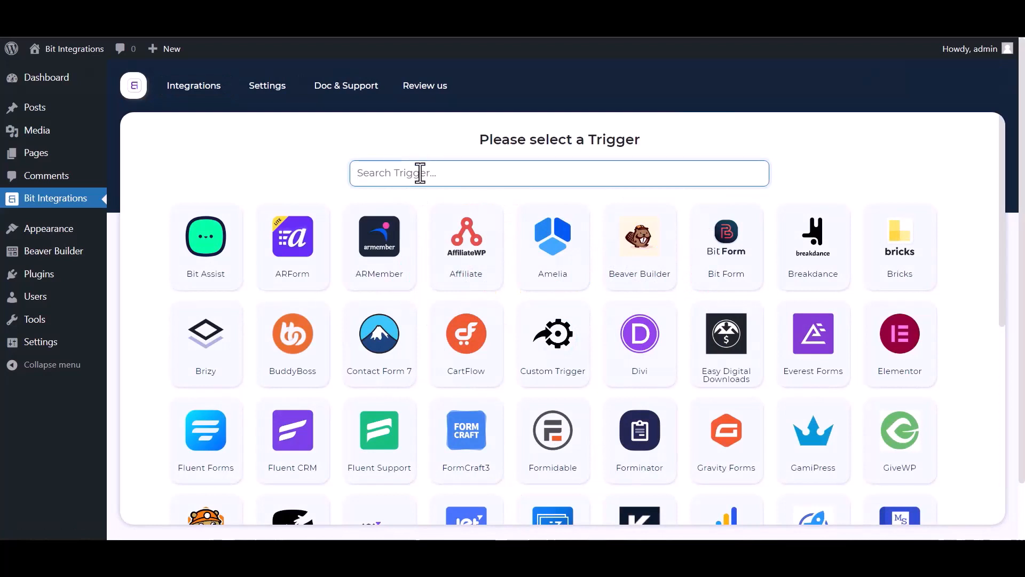
{"action": "type", "text": "bea"}
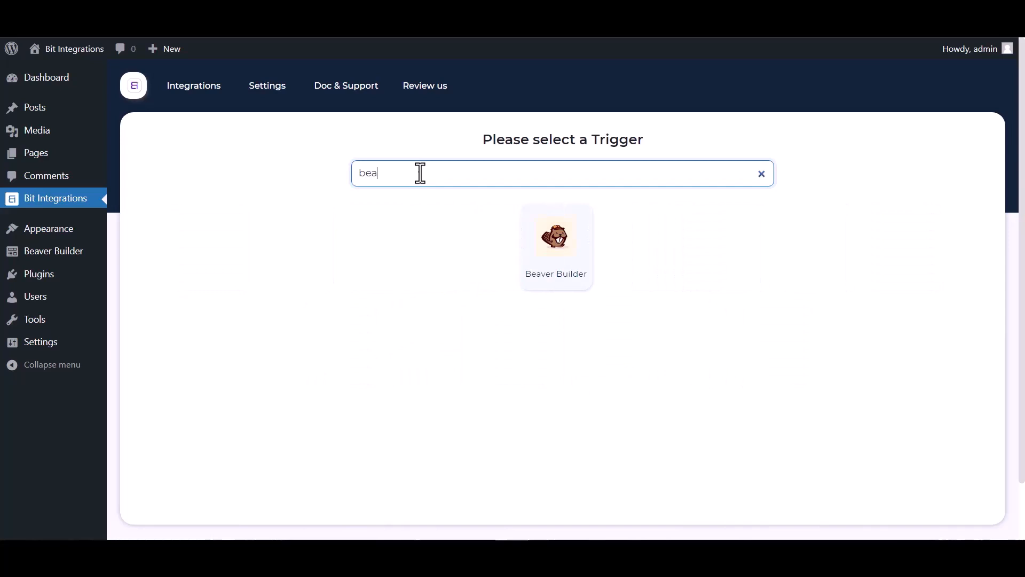
{"action": "left_click", "coordinate": [555, 245]}
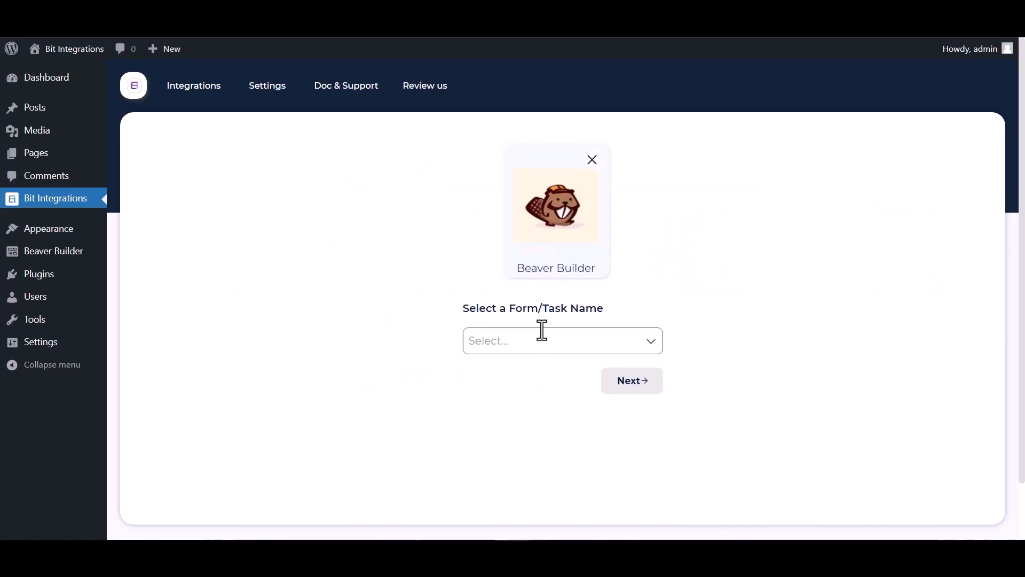
{"action": "left_click", "coordinate": [549, 340]}
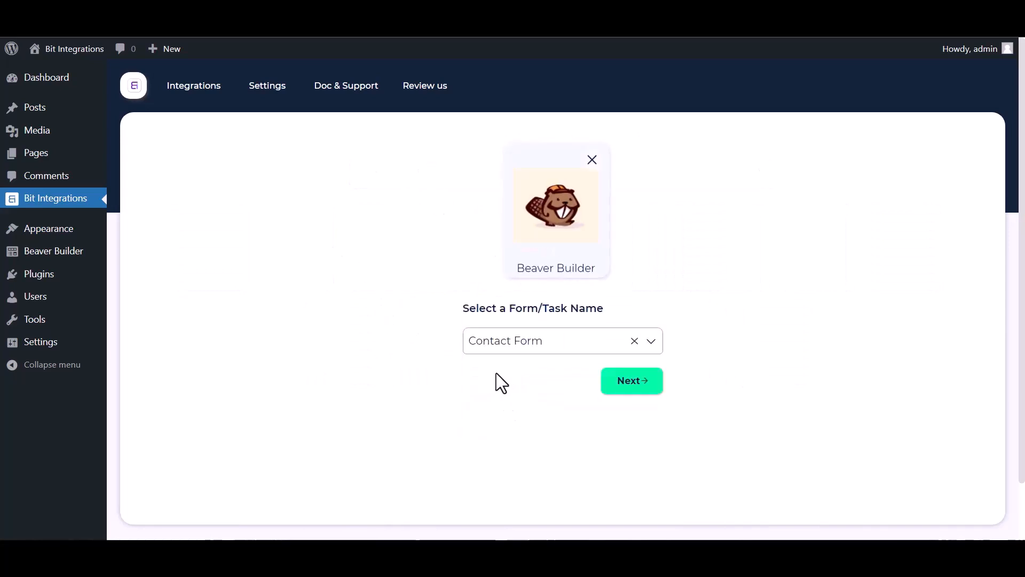
{"action": "left_click", "coordinate": [631, 381]}
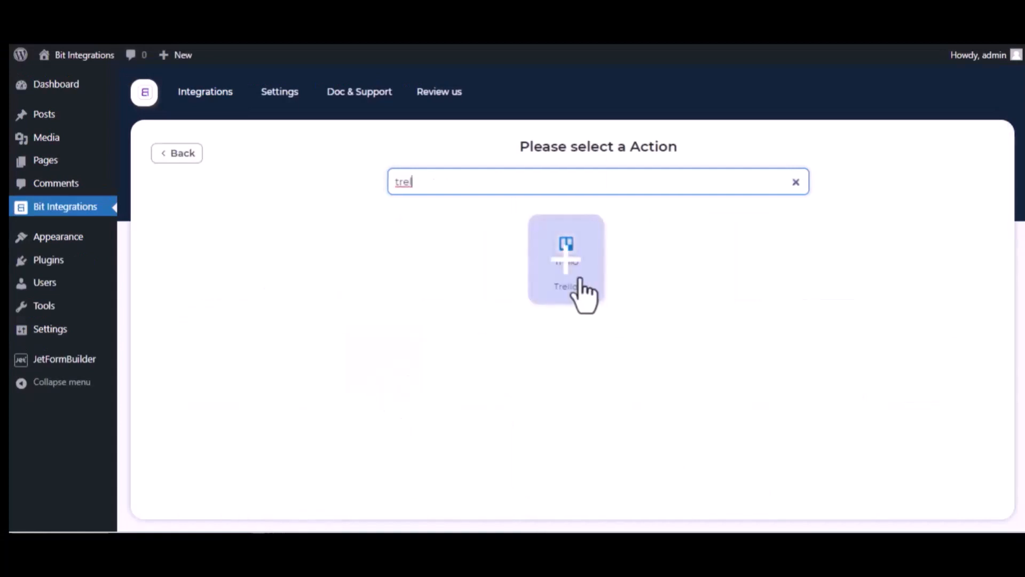
- Select Trello as the integration's action
{"action": "left_click", "coordinate": [566, 262]}
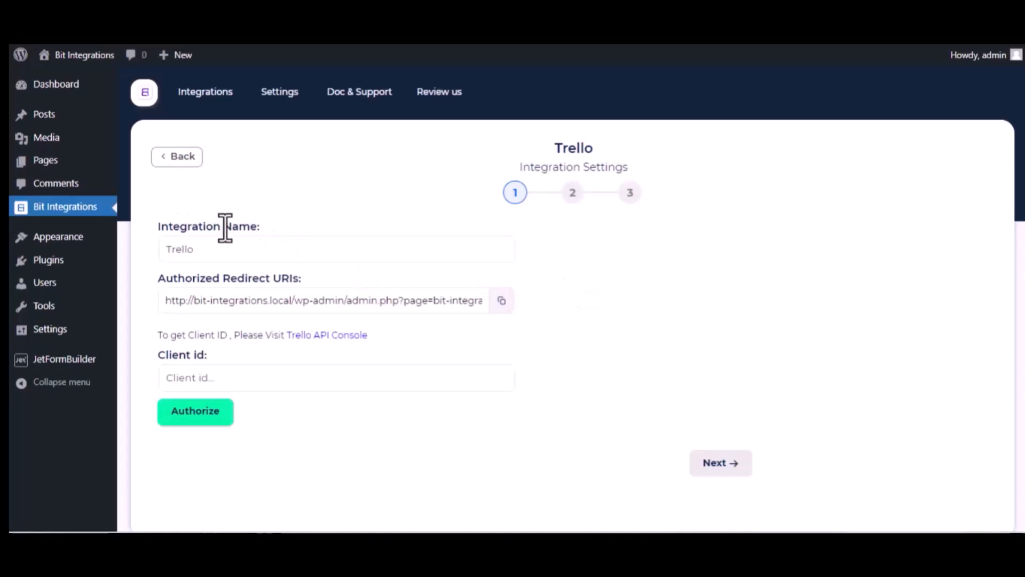
{"action": "mouse_move", "coordinate": [189, 358]}
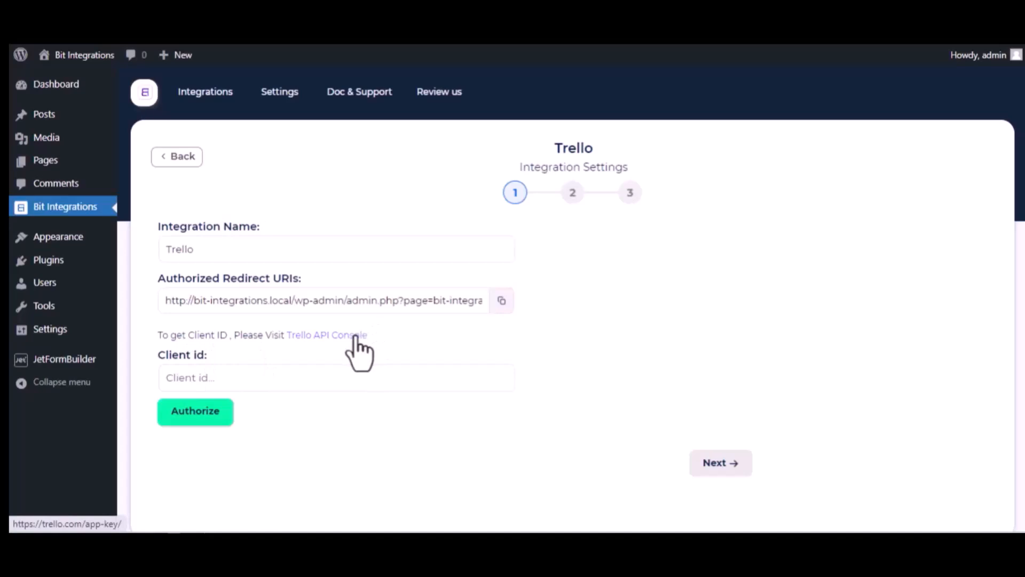
- Accept the Trello Developer Terms through the API Console and Power-Up Admin Portal
{"action": "left_click", "coordinate": [326, 335]}
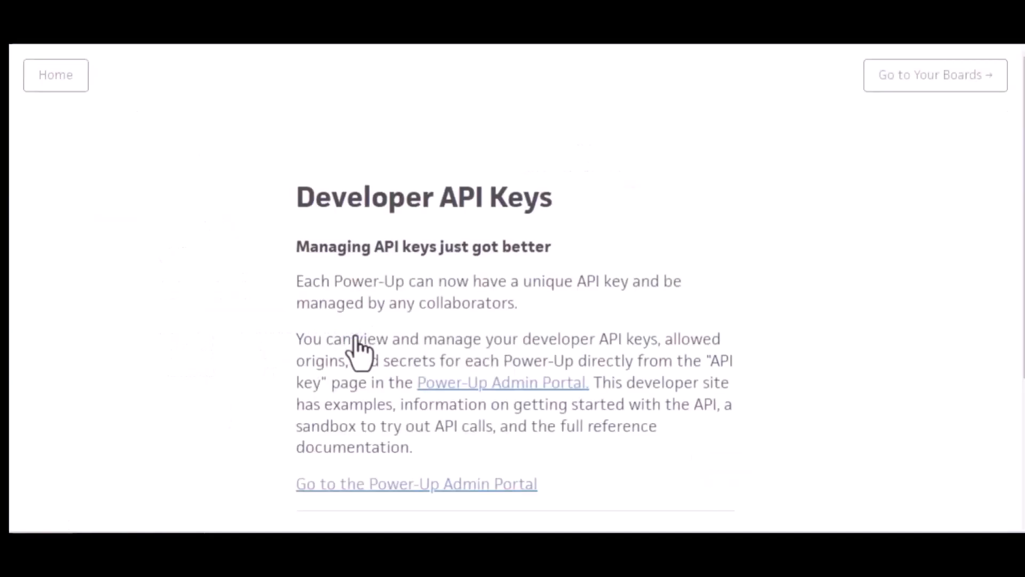
{"action": "left_click", "coordinate": [501, 382]}
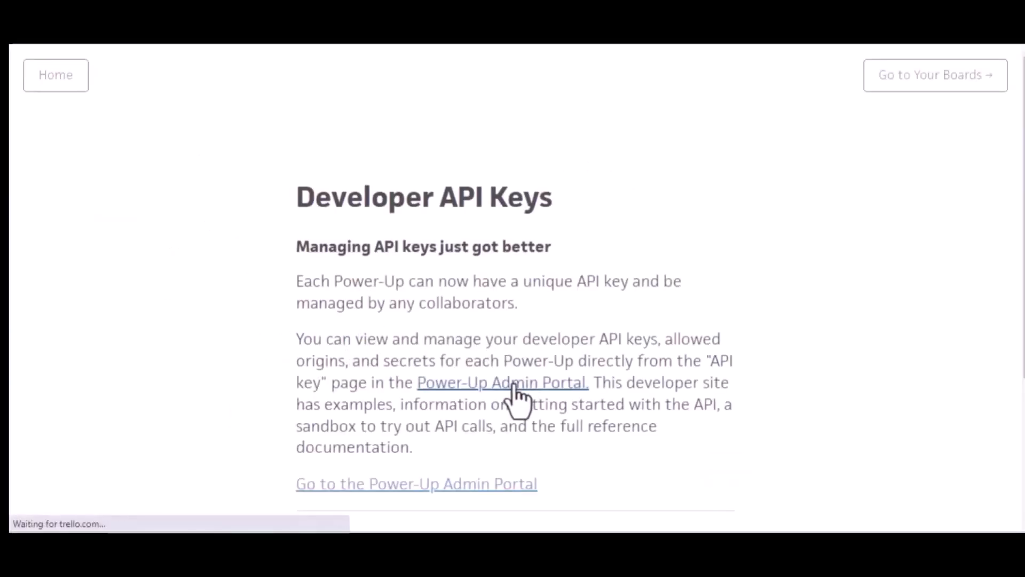
{"action": "left_click", "coordinate": [935, 74]}
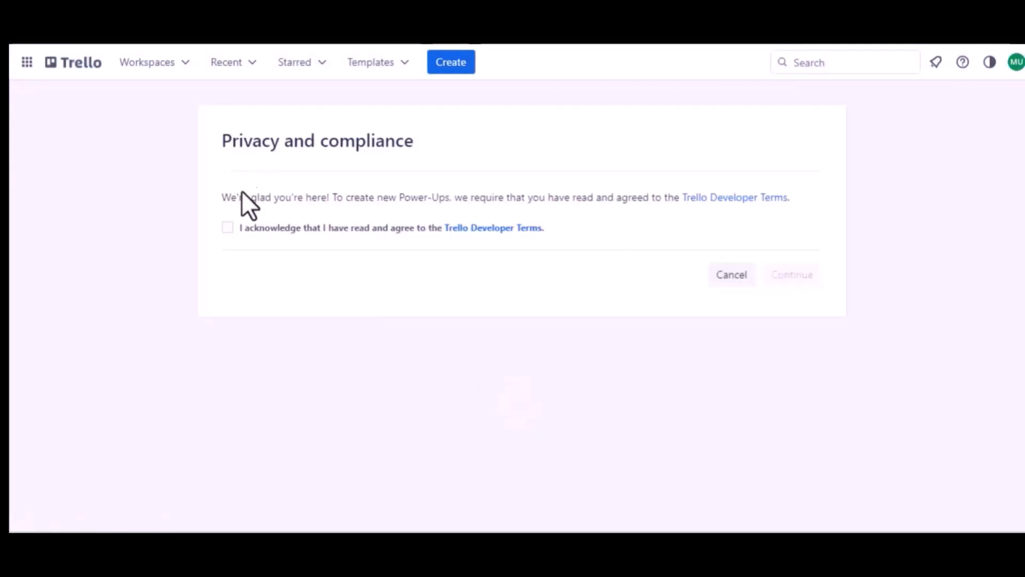
{"action": "left_click", "coordinate": [227, 227]}
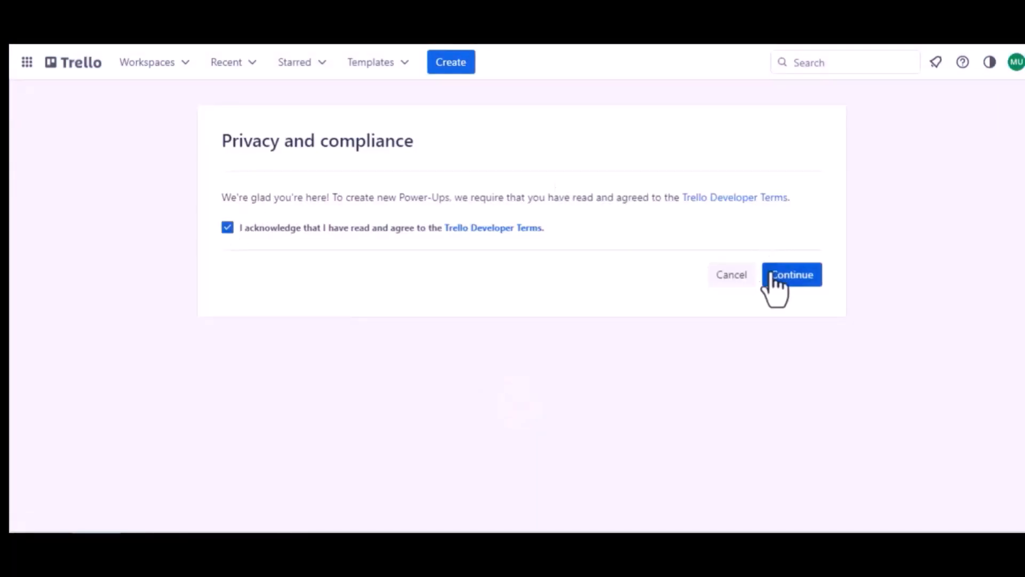
{"action": "left_click", "coordinate": [792, 274]}
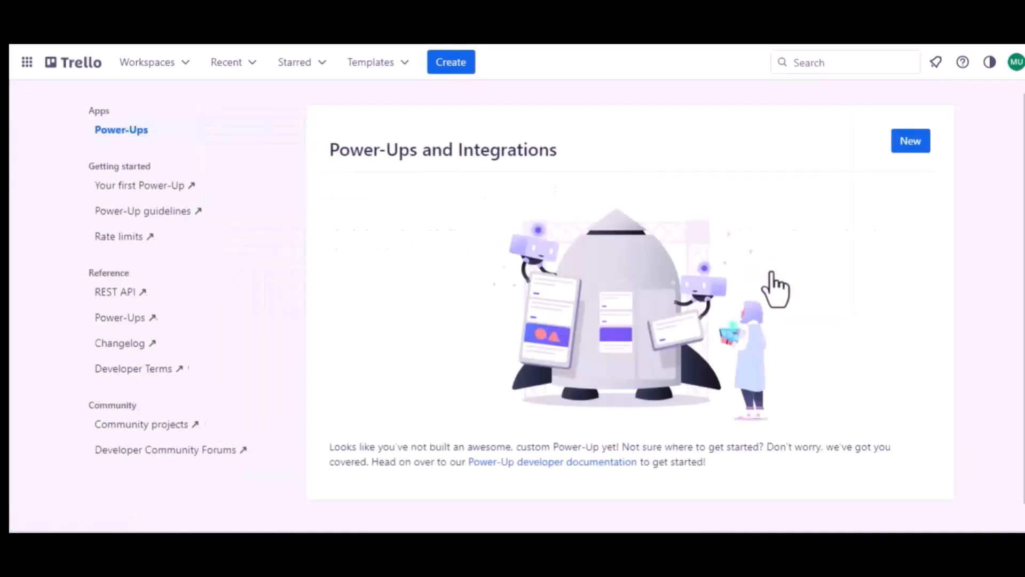
{"action": "mouse_move", "coordinate": [984, 140]}
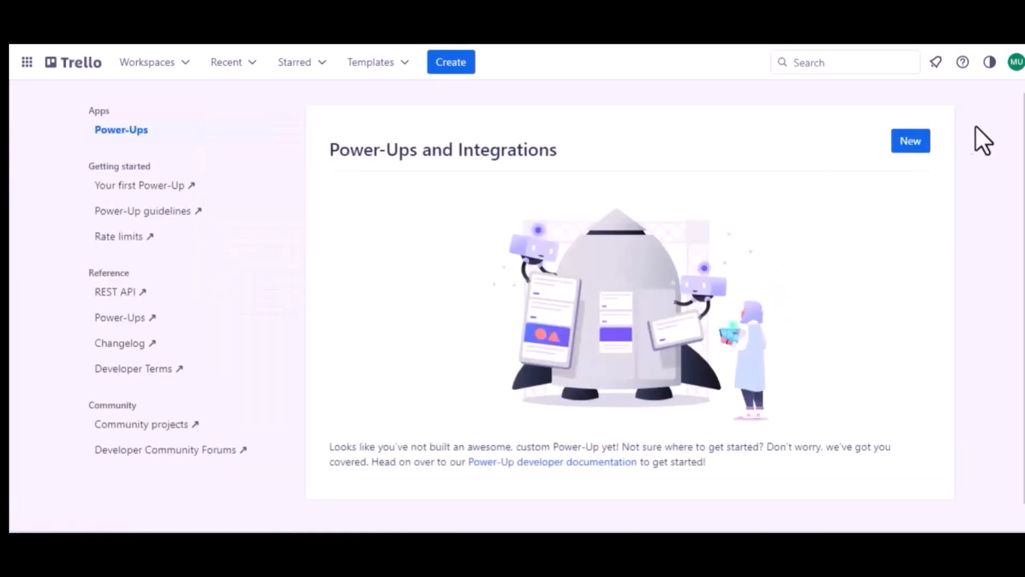
- Create a 'Jet Form Builder' Power-Up in Trello Workspace with author Bit Apps
{"action": "left_click", "coordinate": [909, 141]}
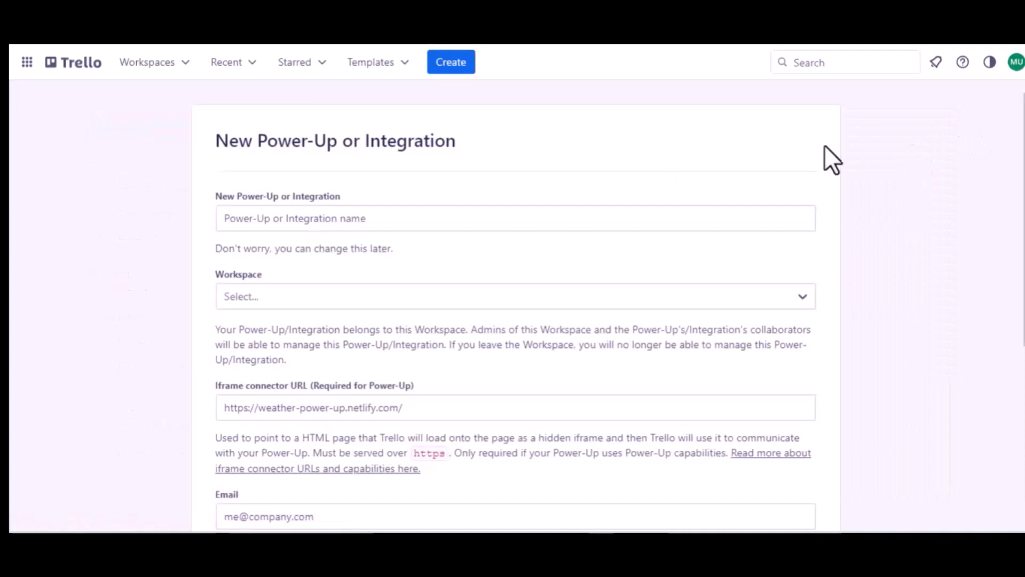
{"action": "left_click", "coordinate": [327, 218]}
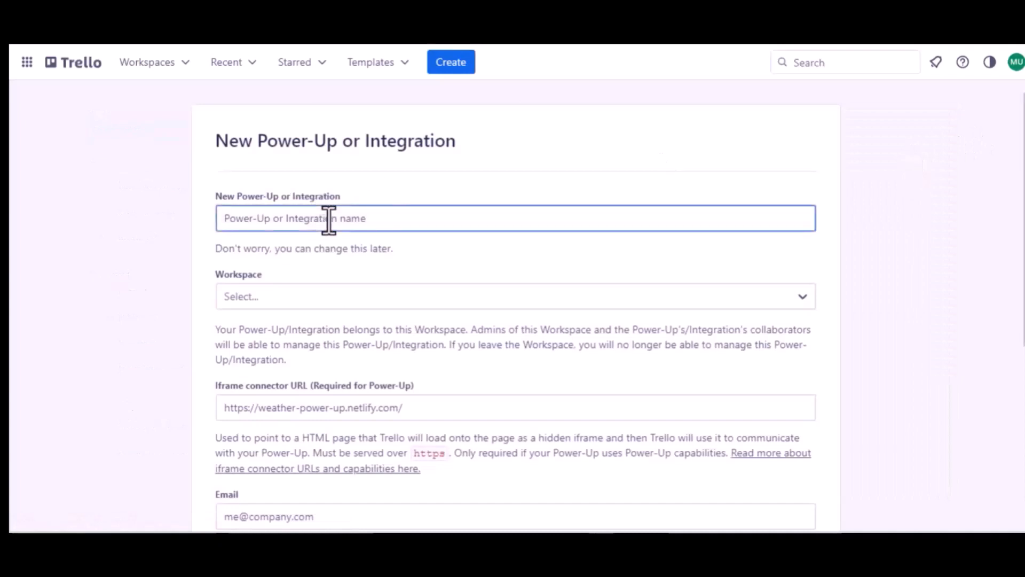
{"action": "type", "text": "Jet Form"}
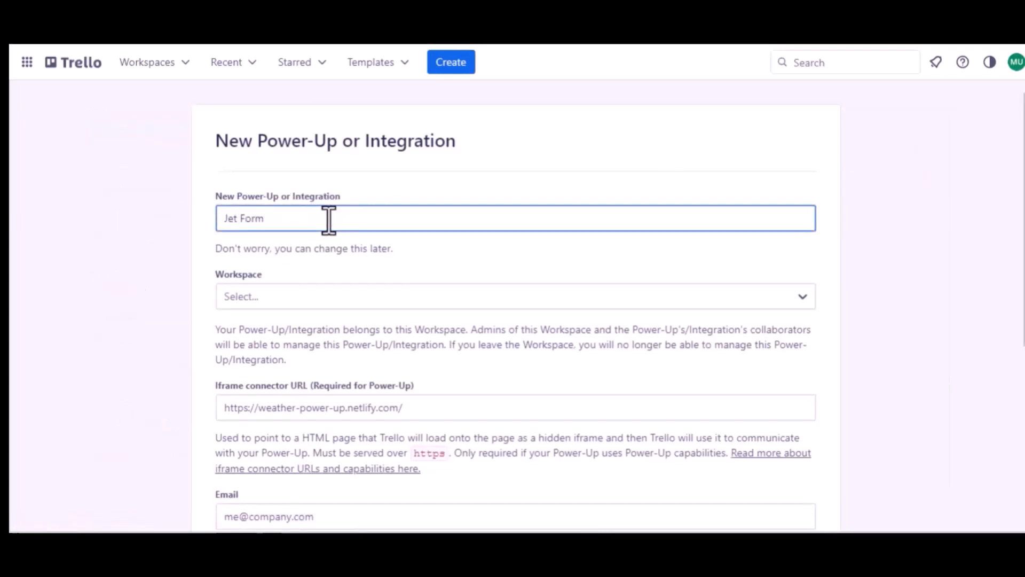
{"action": "type", "text": "Buider"}
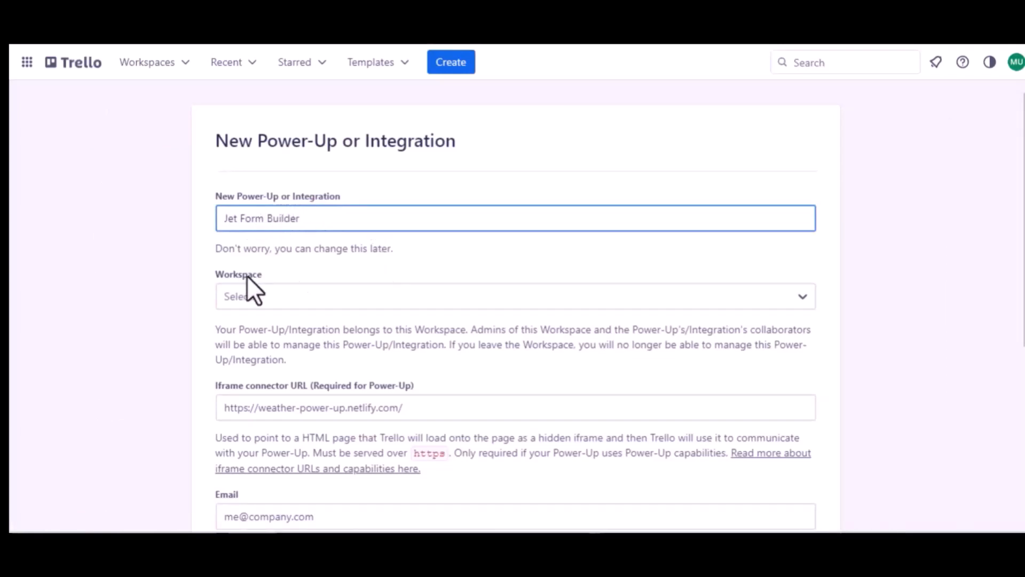
{"action": "left_click", "coordinate": [515, 296]}
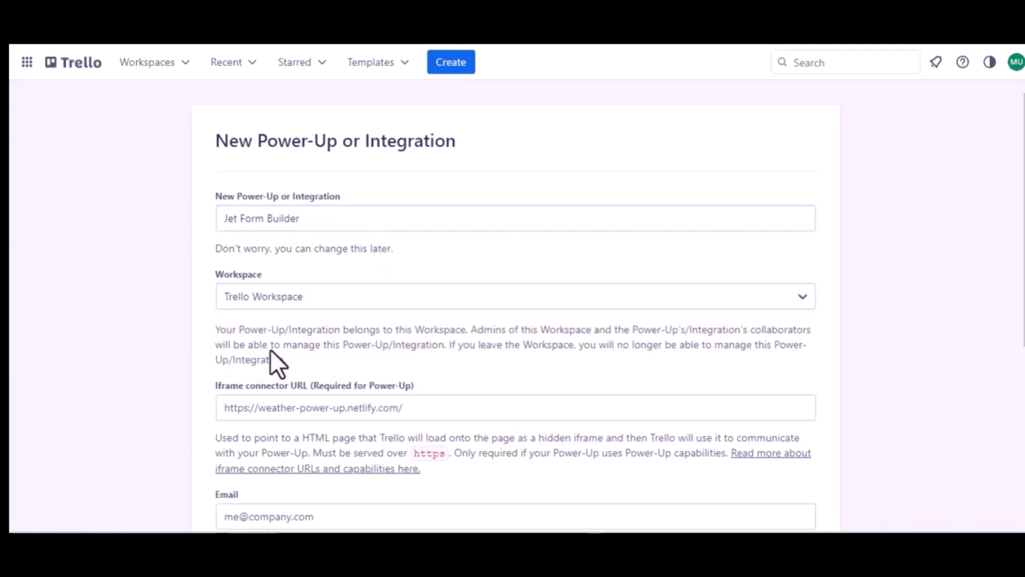
{"action": "scroll", "scroll_direction": "down", "scroll_amount": 3}
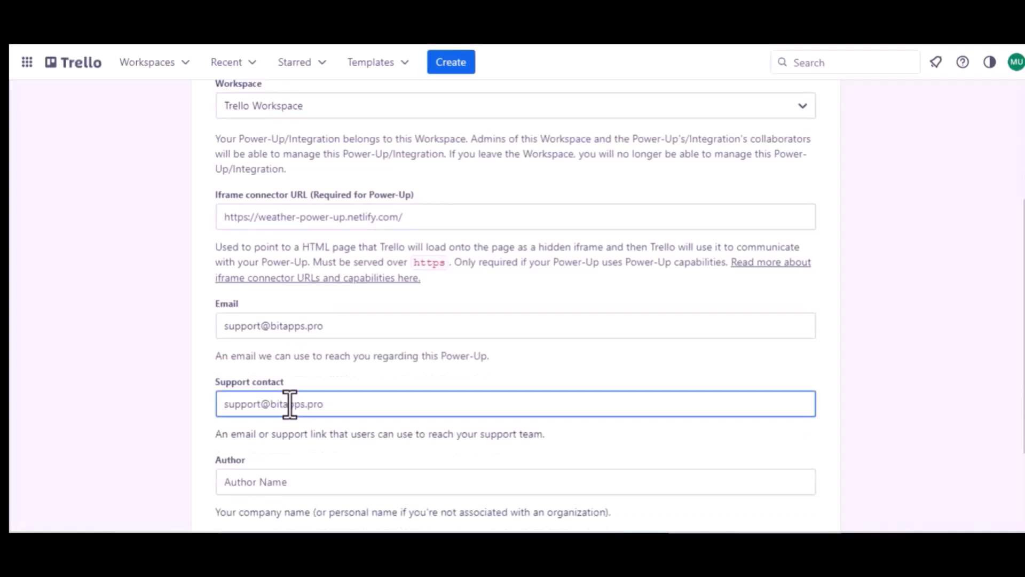
{"action": "scroll", "scroll_direction": "down", "scroll_amount": 3}
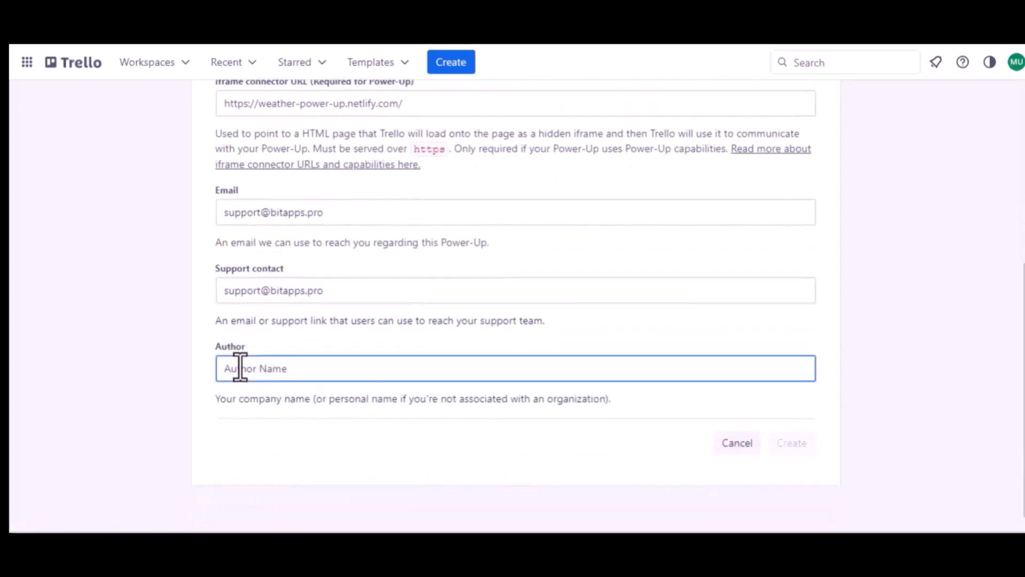
{"action": "type", "text": "Bit Apps"}
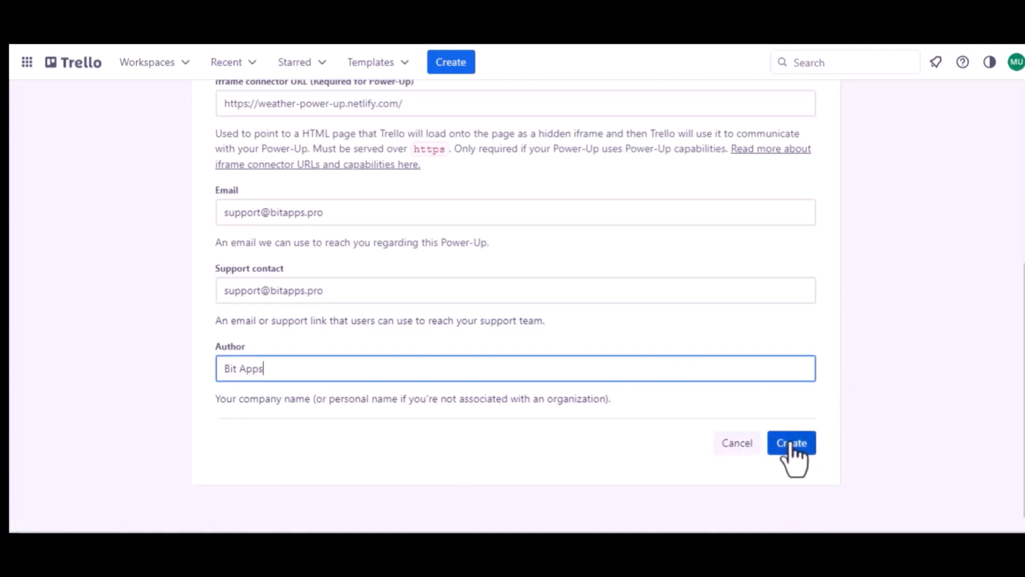
{"action": "left_click", "coordinate": [790, 443]}
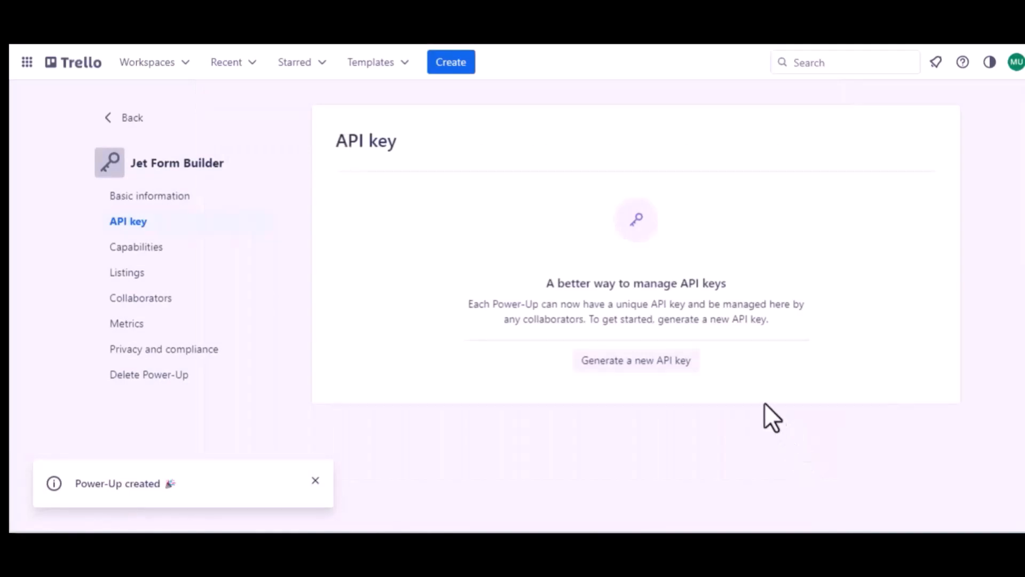
{"action": "left_click", "coordinate": [635, 361]}
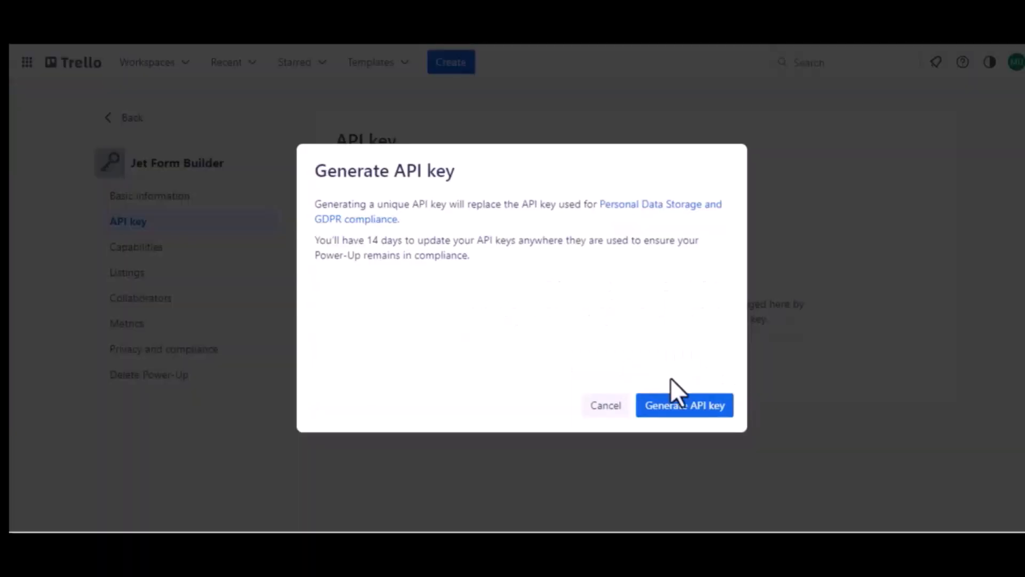
{"action": "left_click", "coordinate": [684, 405]}
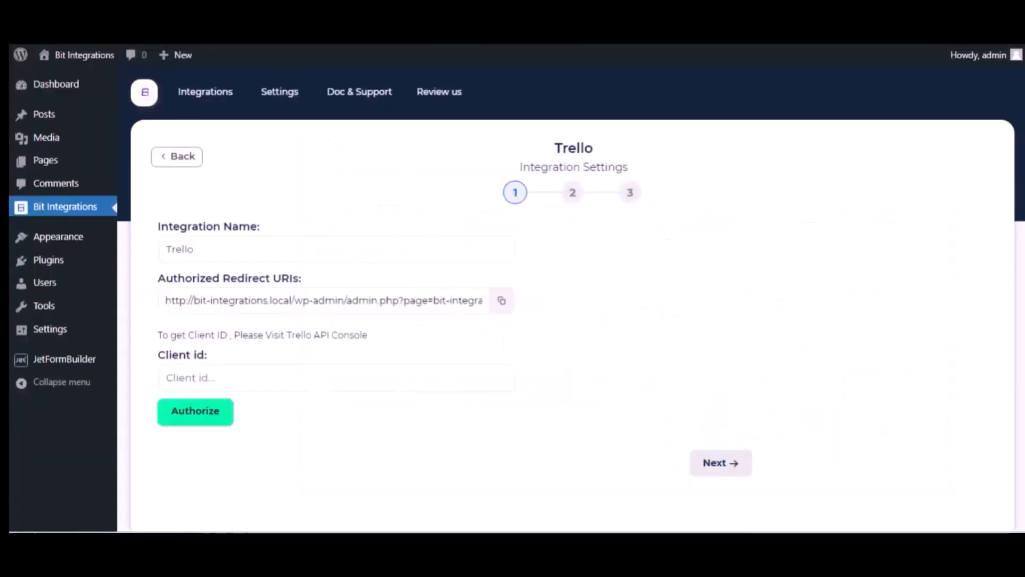
{"action": "left_click", "coordinate": [501, 300]}
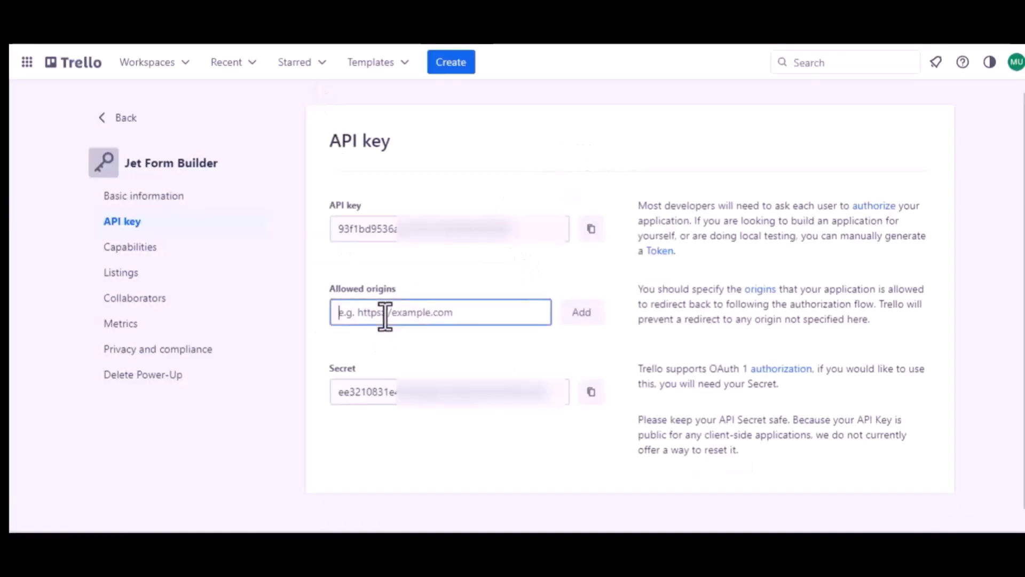
{"action": "type", "text": "http://bit-integrations.local/wp-admin/ac"}
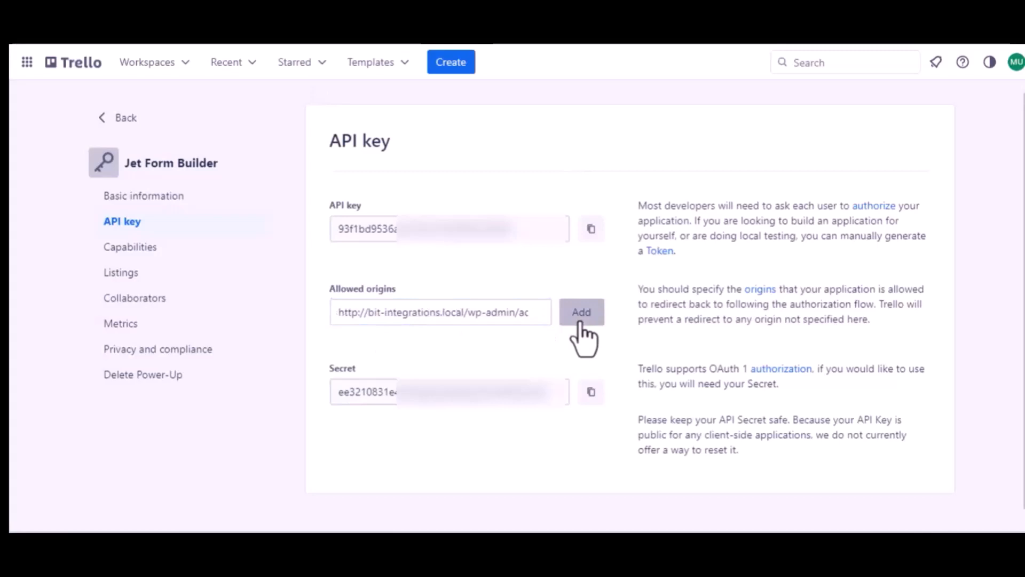
{"action": "left_click", "coordinate": [580, 312]}
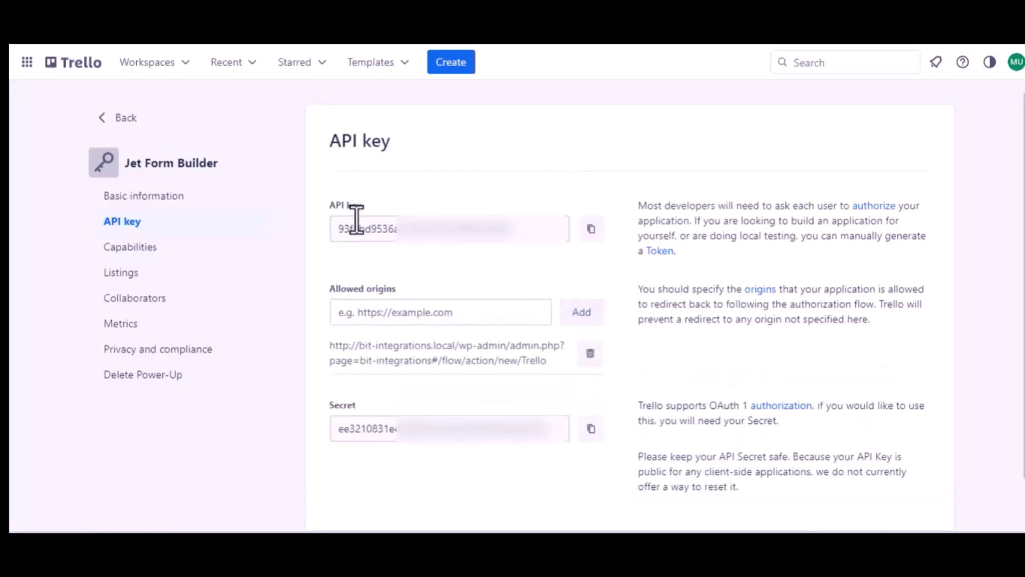
{"action": "left_click", "coordinate": [590, 228]}
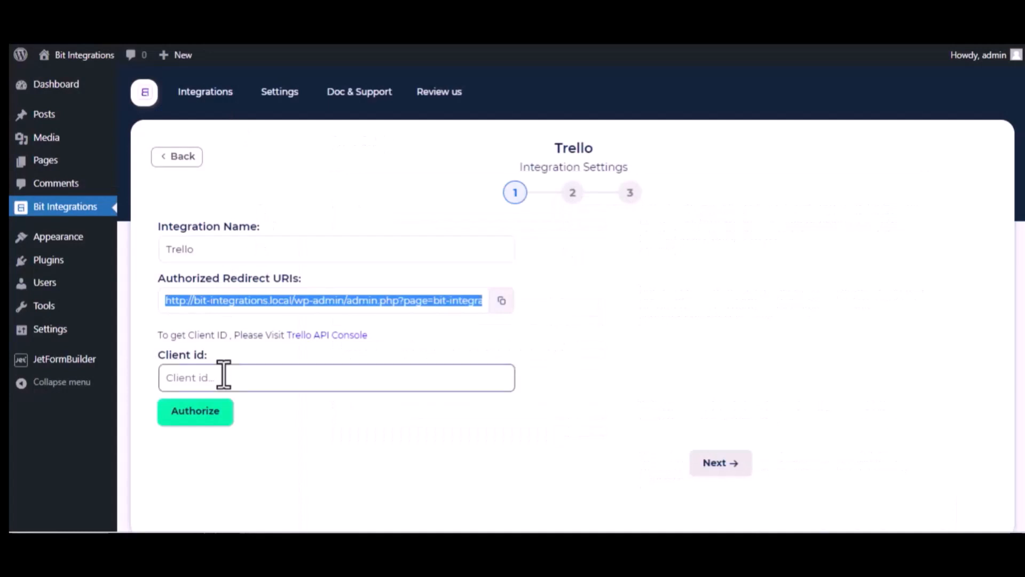
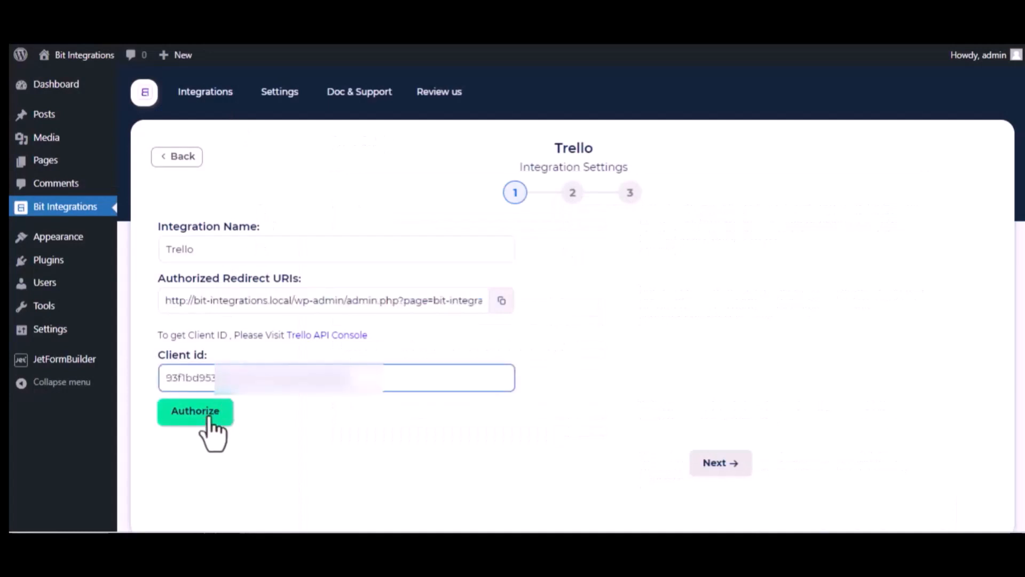
{"action": "left_click", "coordinate": [195, 411]}
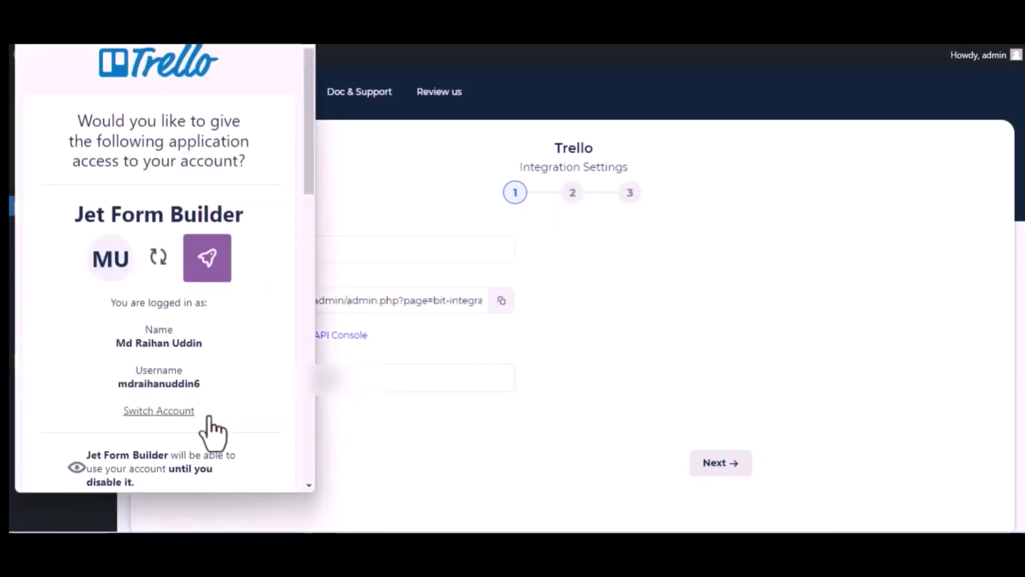
- Allow Jet Form Builder access to the Trello account so the connection is authorized
{"action": "scroll", "scroll_direction": "down", "scroll_amount": 3}
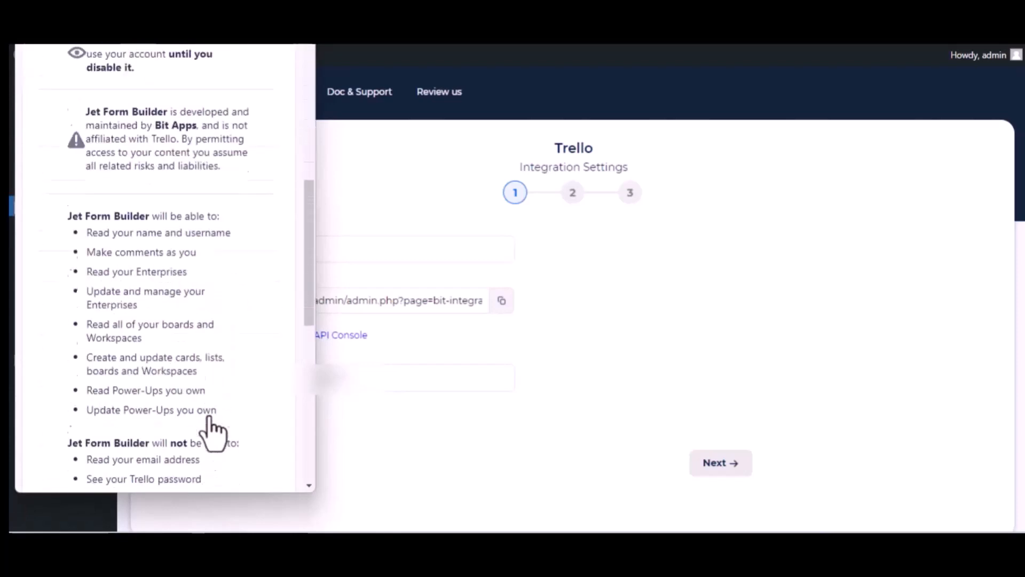
{"action": "scroll", "scroll_direction": "down", "scroll_amount": 3}
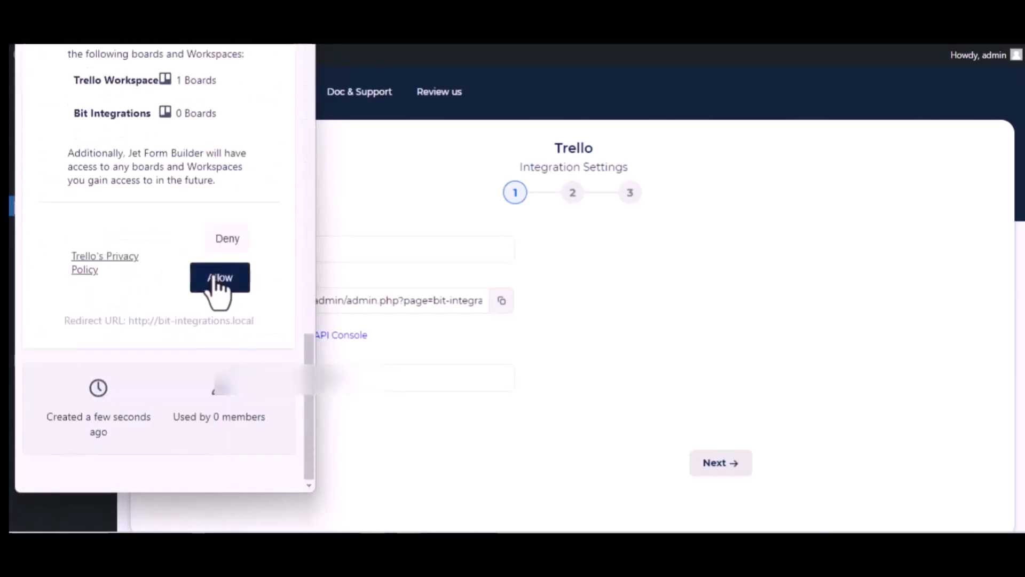
{"action": "left_click", "coordinate": [219, 277]}
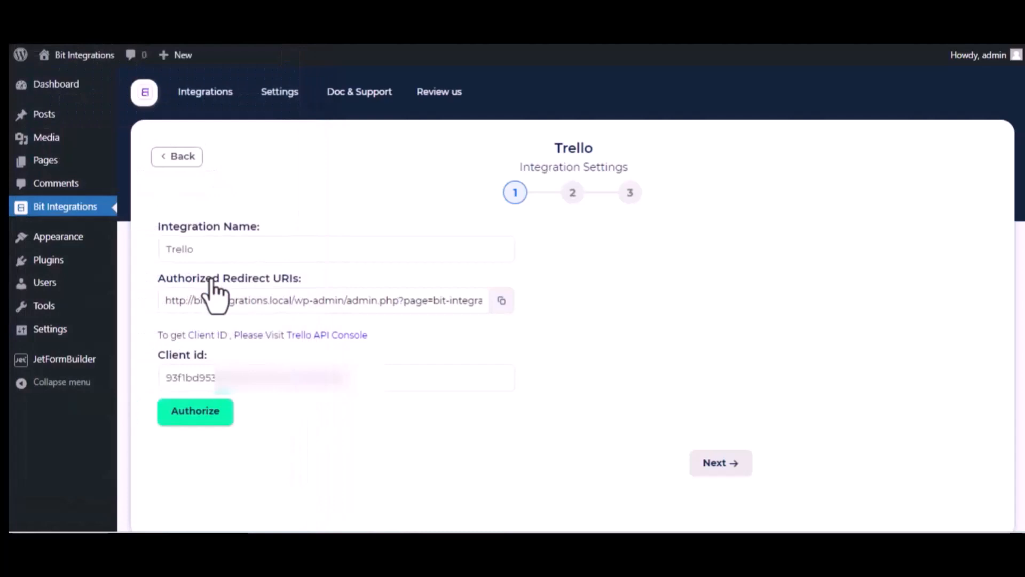
{"action": "left_click", "coordinate": [195, 411]}
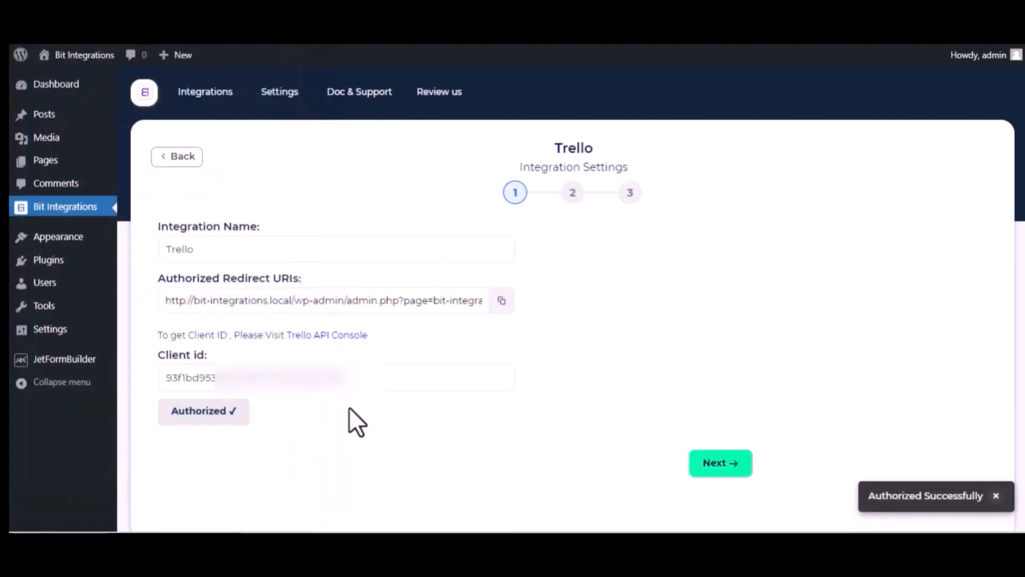
{"action": "mouse_move", "coordinate": [578, 385]}
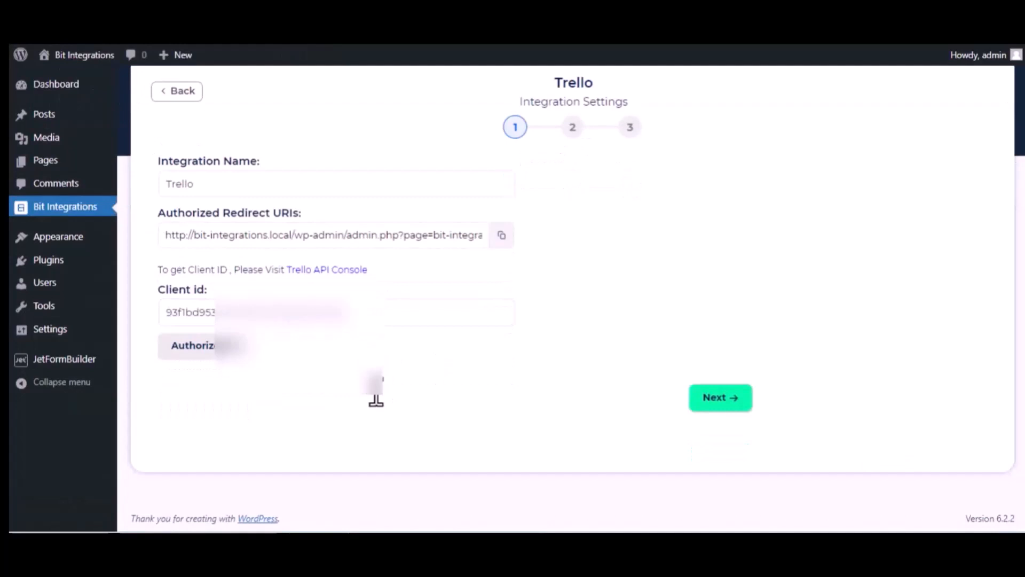
- Send cards to the To Do list on the Bit Integrations board
{"action": "left_click", "coordinate": [720, 396]}
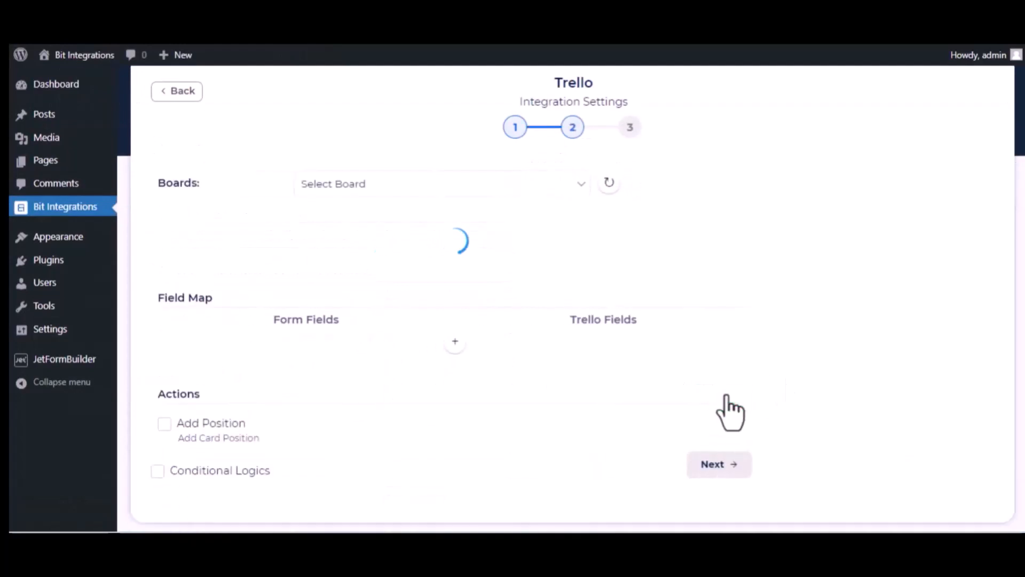
{"action": "left_click", "coordinate": [608, 182]}
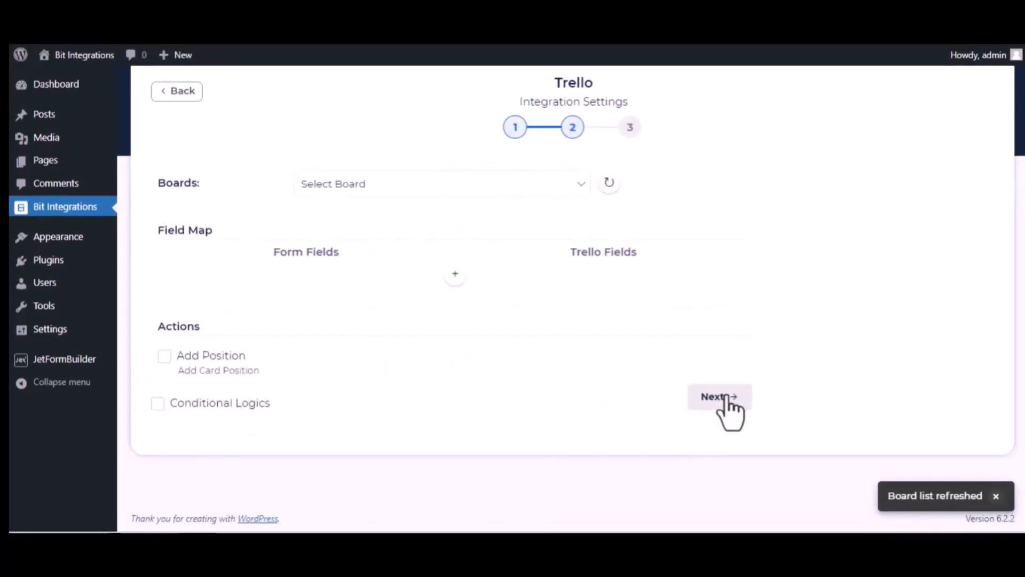
{"action": "left_click", "coordinate": [440, 183]}
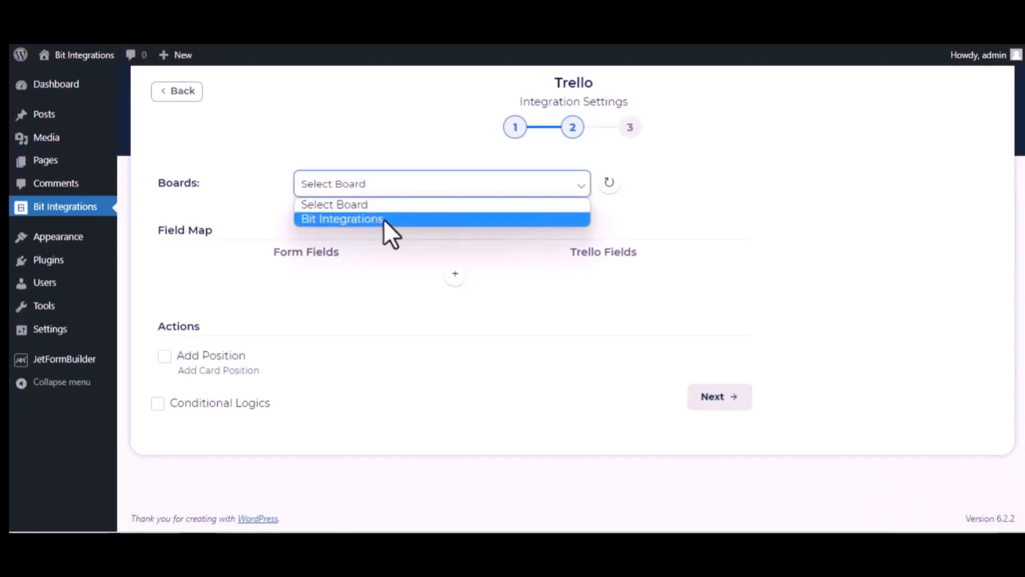
{"action": "left_click", "coordinate": [341, 218]}
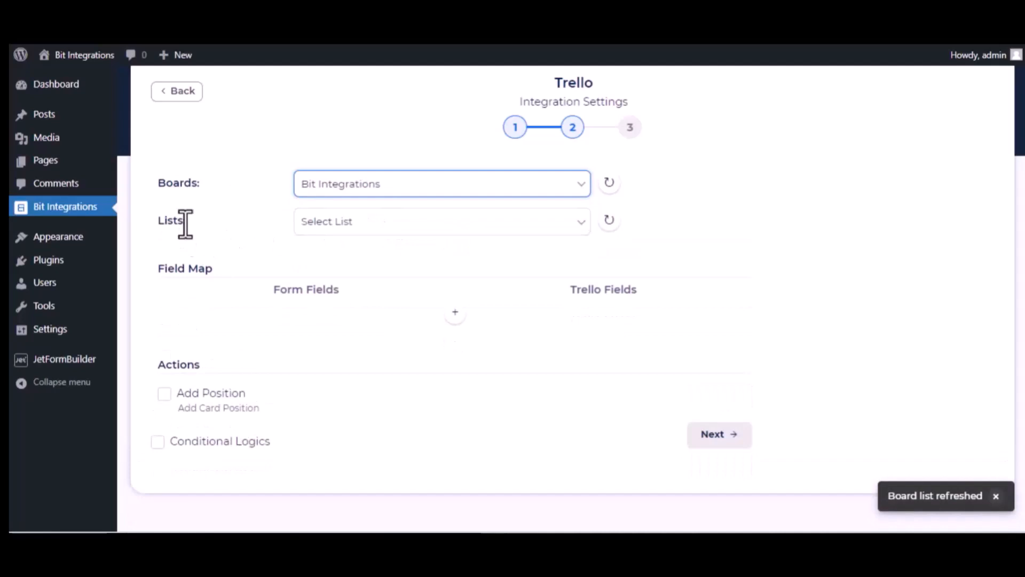
{"action": "left_click", "coordinate": [442, 221]}
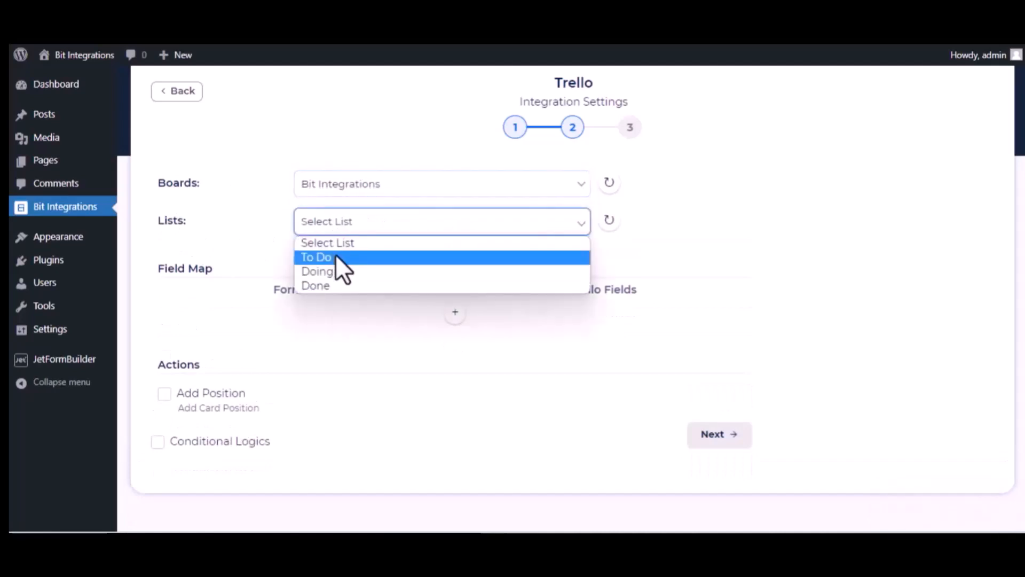
{"action": "left_click", "coordinate": [317, 257]}
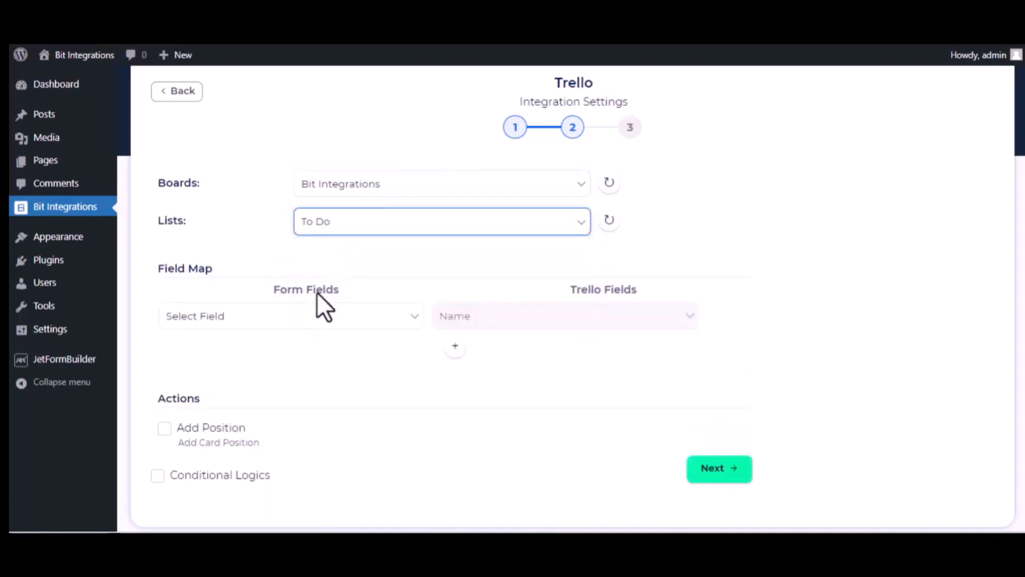
- Map name to card Name, description to Description, and date to Date
{"action": "left_click", "coordinate": [289, 316]}
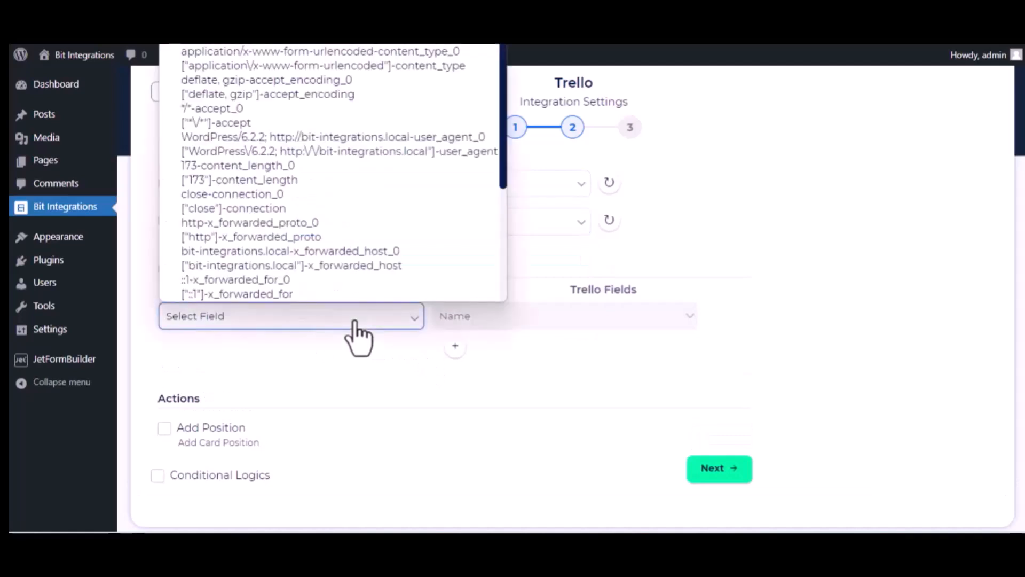
{"action": "left_click", "coordinate": [291, 316]}
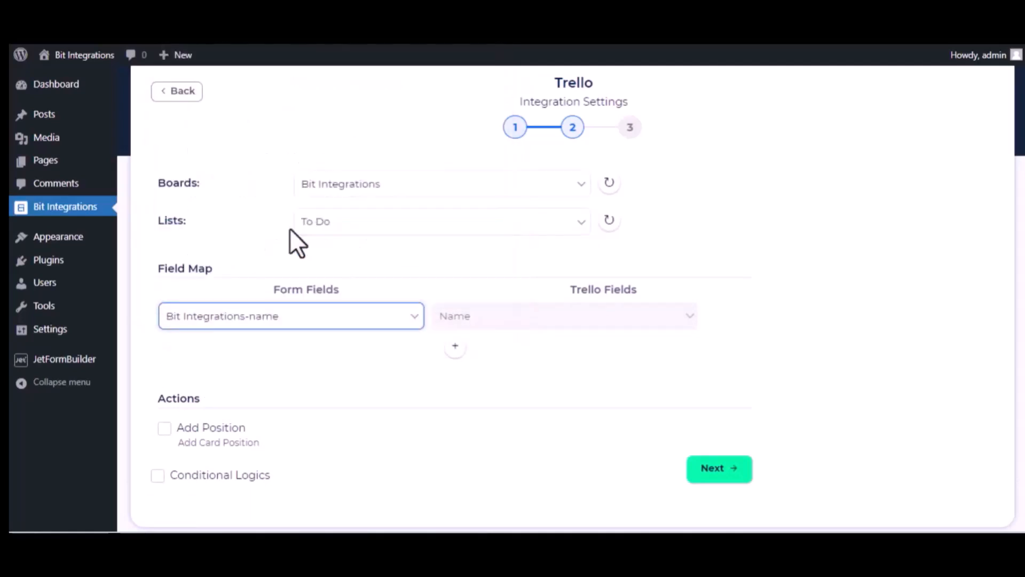
{"action": "left_click", "coordinate": [455, 346]}
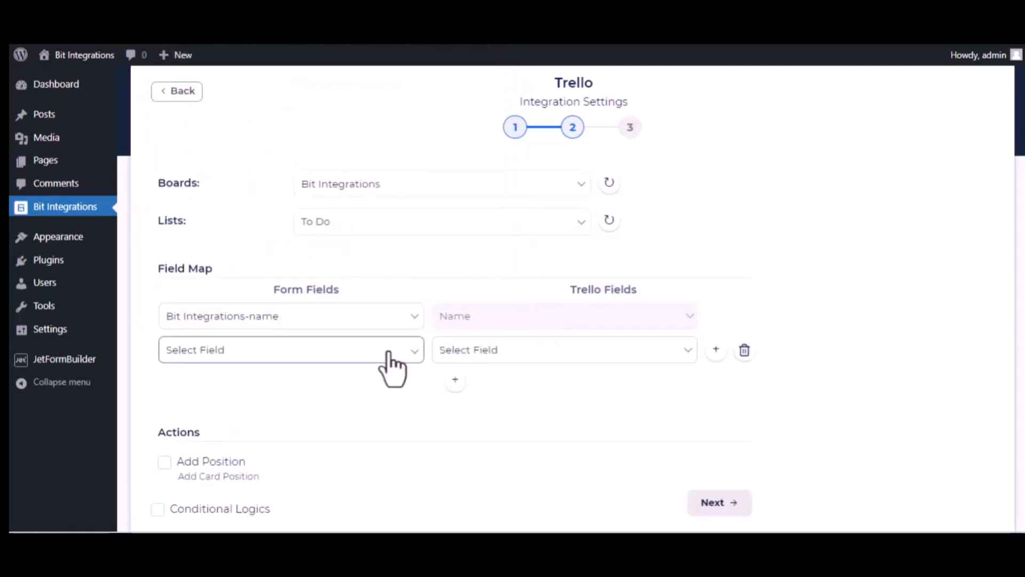
{"action": "left_click", "coordinate": [291, 349]}
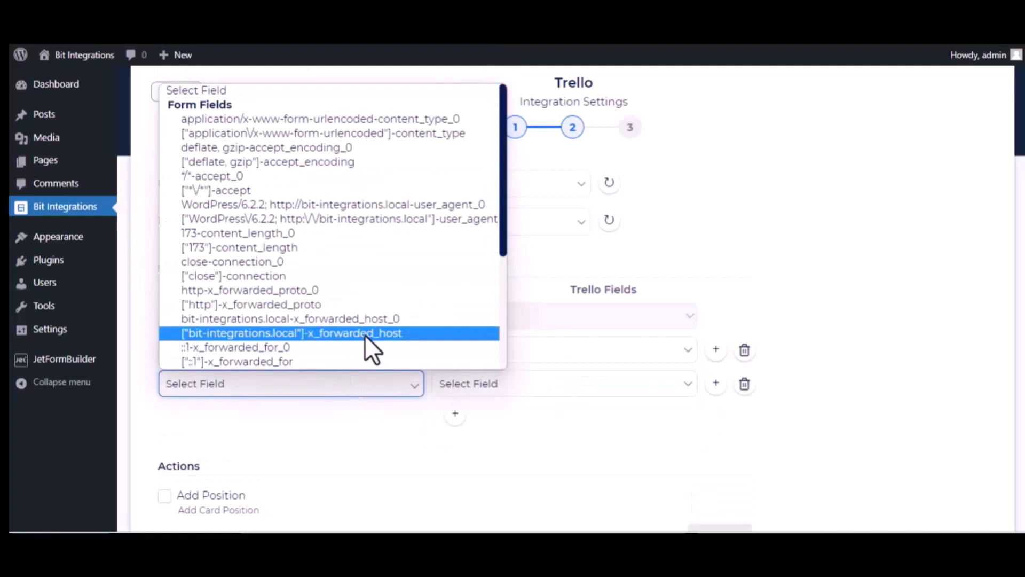
{"action": "left_click", "coordinate": [290, 333]}
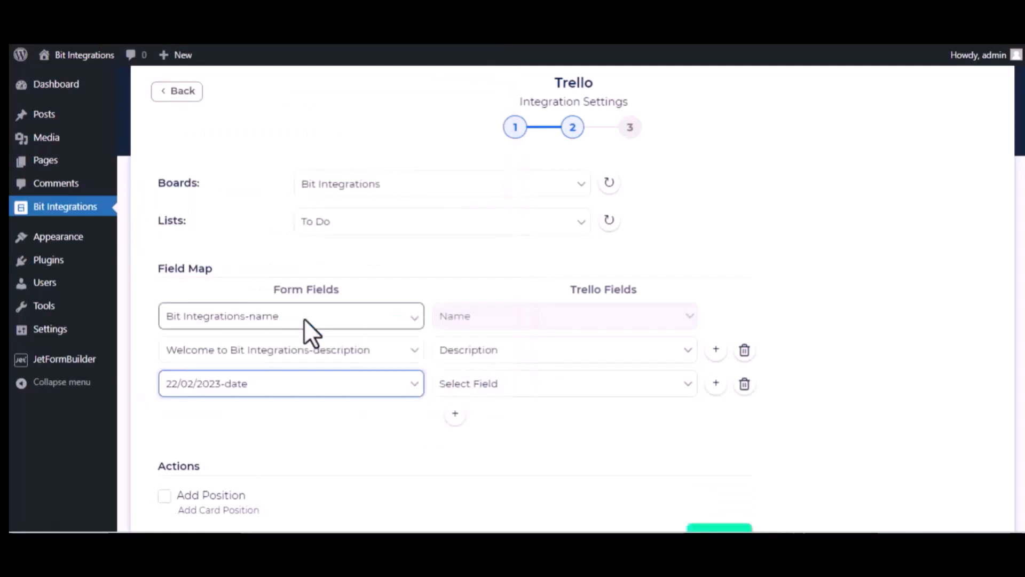
{"action": "left_click", "coordinate": [563, 384]}
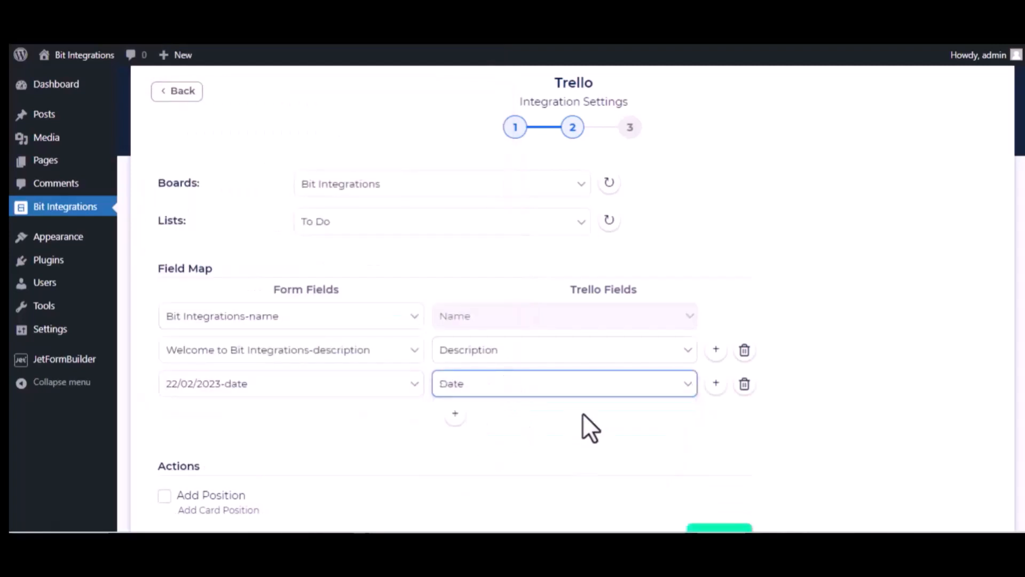
{"action": "scroll", "scroll_direction": "down", "scroll_amount": 3}
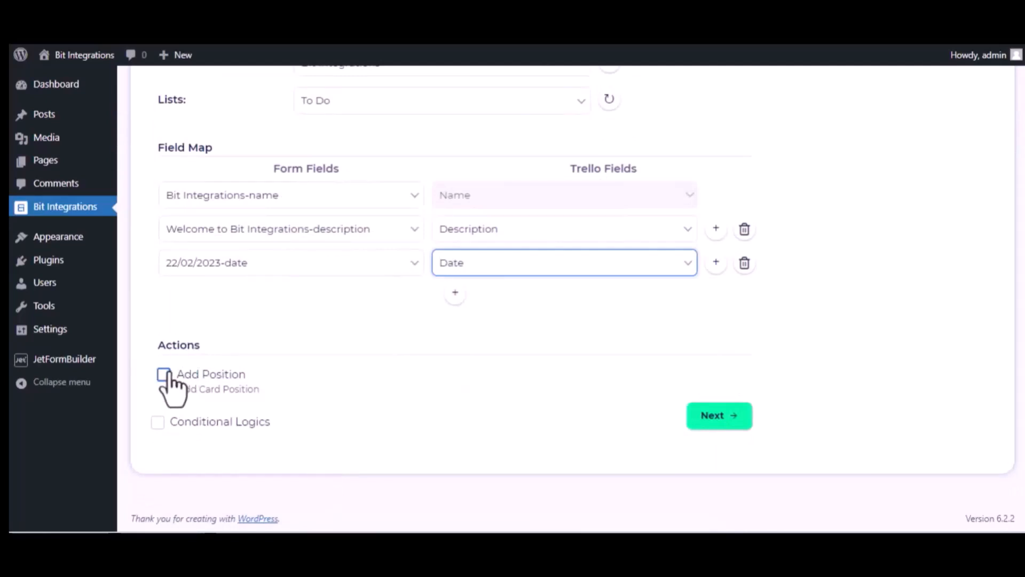
{"action": "mouse_move", "coordinate": [158, 422]}
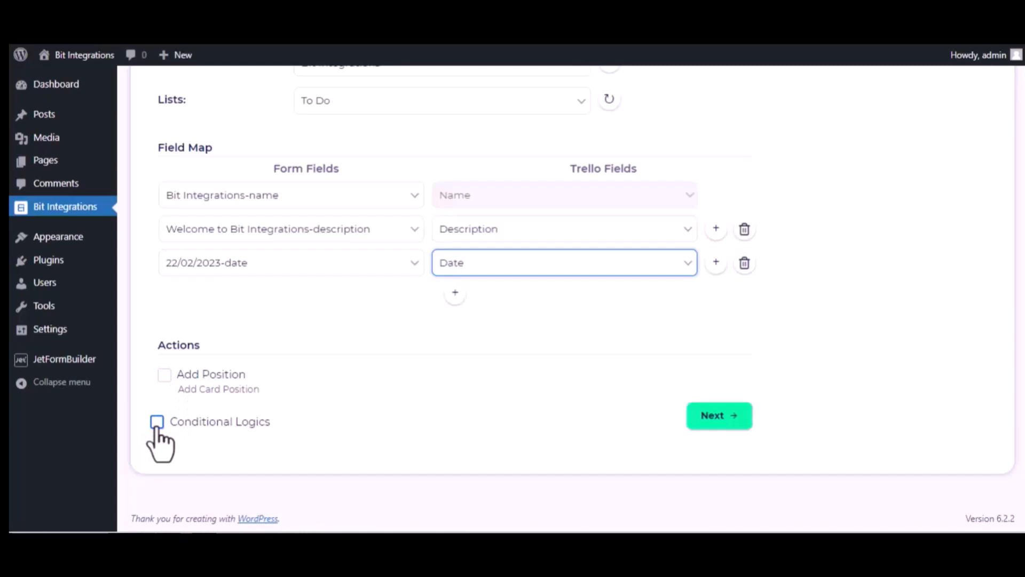
- Skip position and conditional logic, then Finish & Save the Trello integration
{"action": "left_click", "coordinate": [718, 415]}
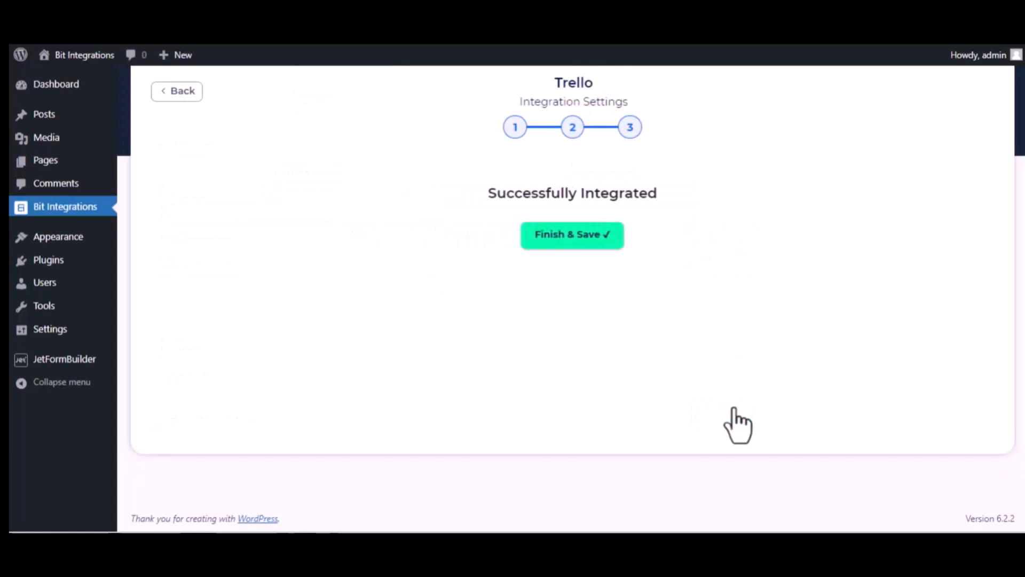
{"action": "left_click", "coordinate": [571, 234]}
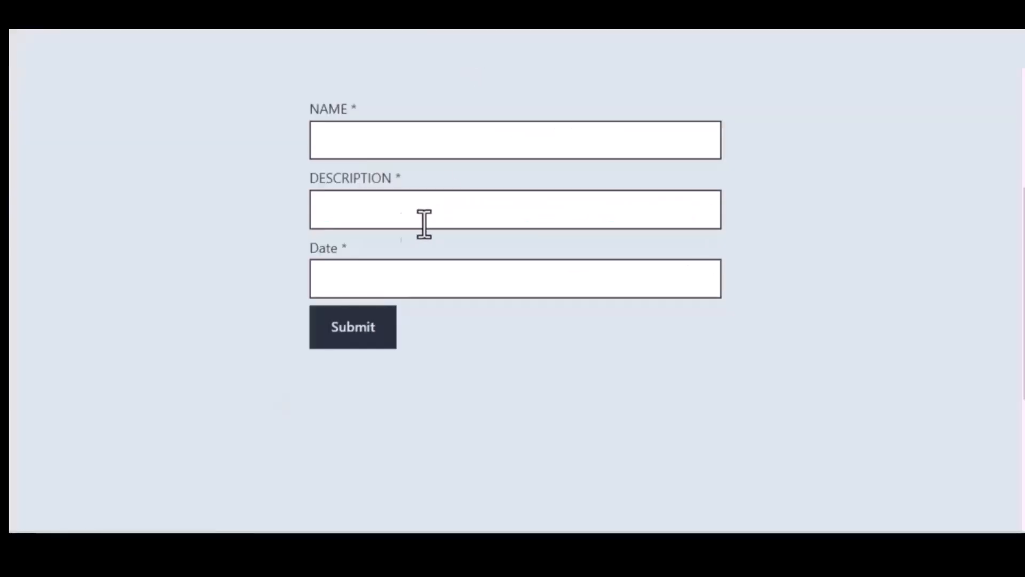
- Submit 'Bit Integrations', 'Welcome to Bit Integrations Plugin' and date 09/22/2023 on the form
{"action": "type", "text": "Bit Integrations"}
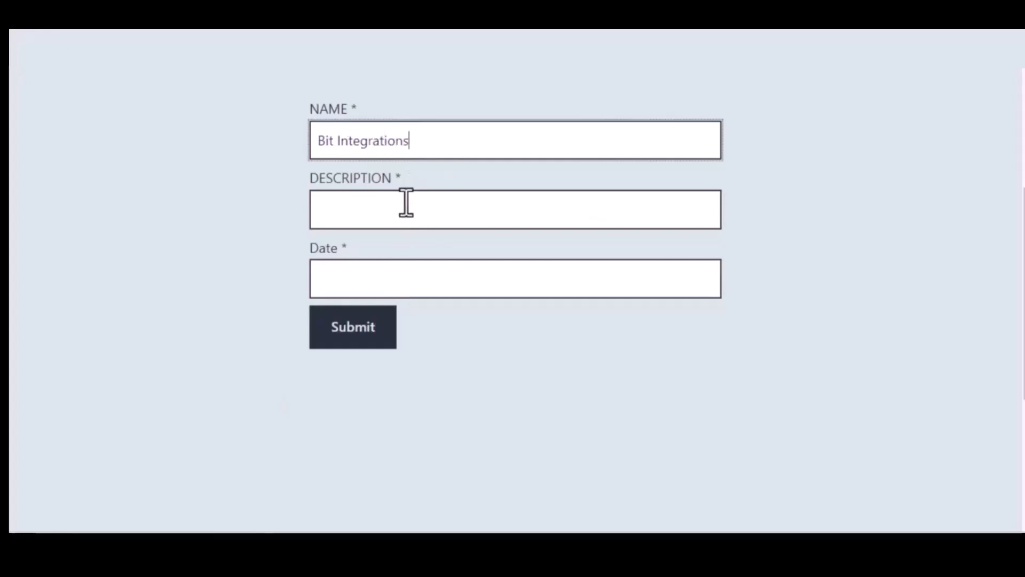
{"action": "type", "text": "Welcome"}
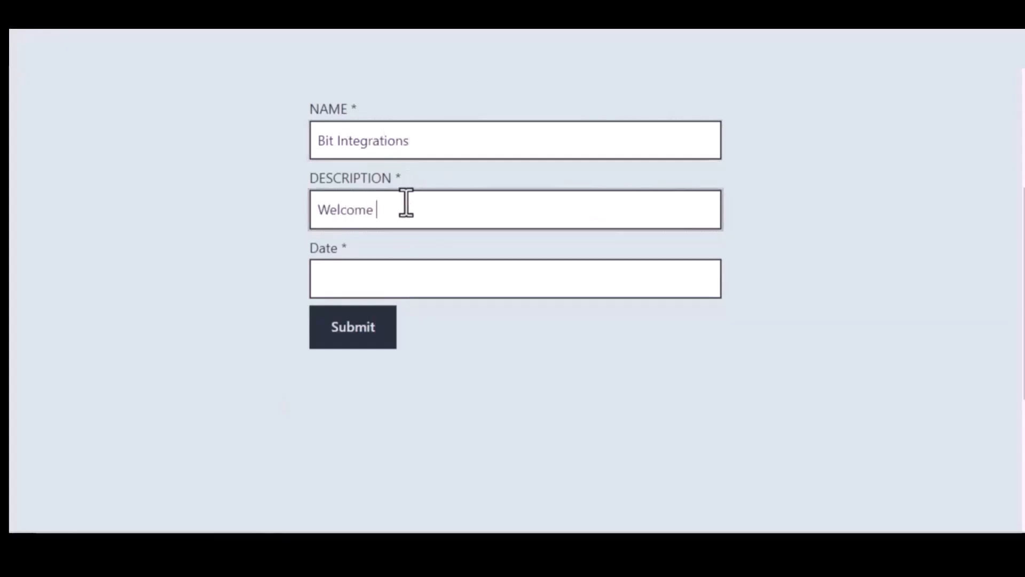
{"action": "type", "text": "to Bit Integrations"}
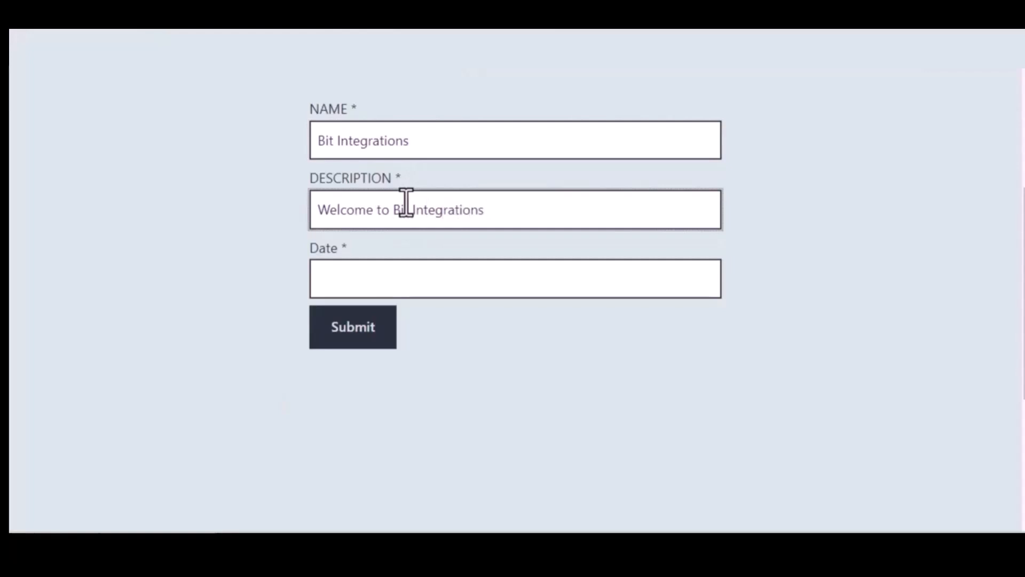
{"action": "type", "text": "Plugin"}
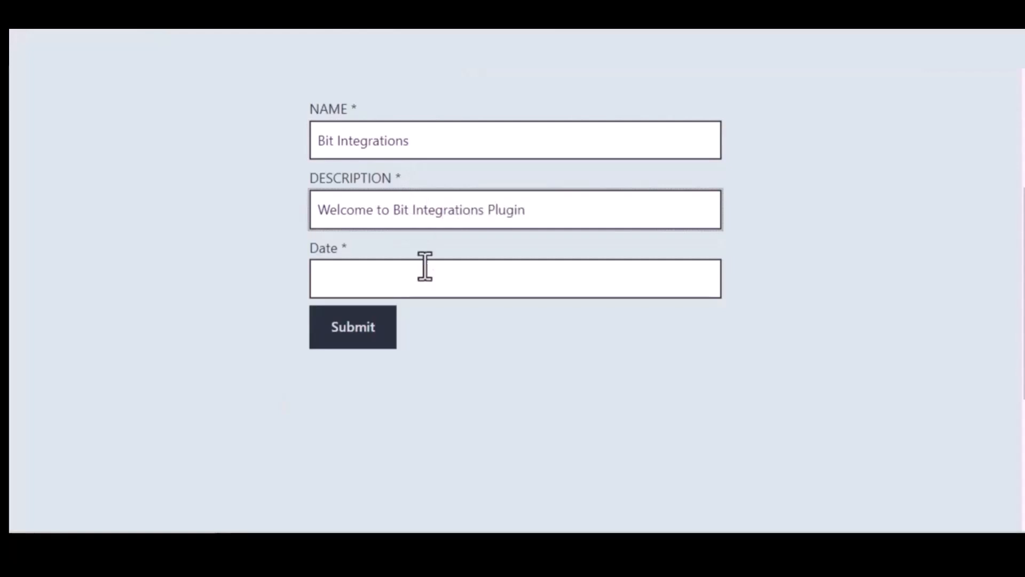
{"action": "type", "text": "09/22/2023"}
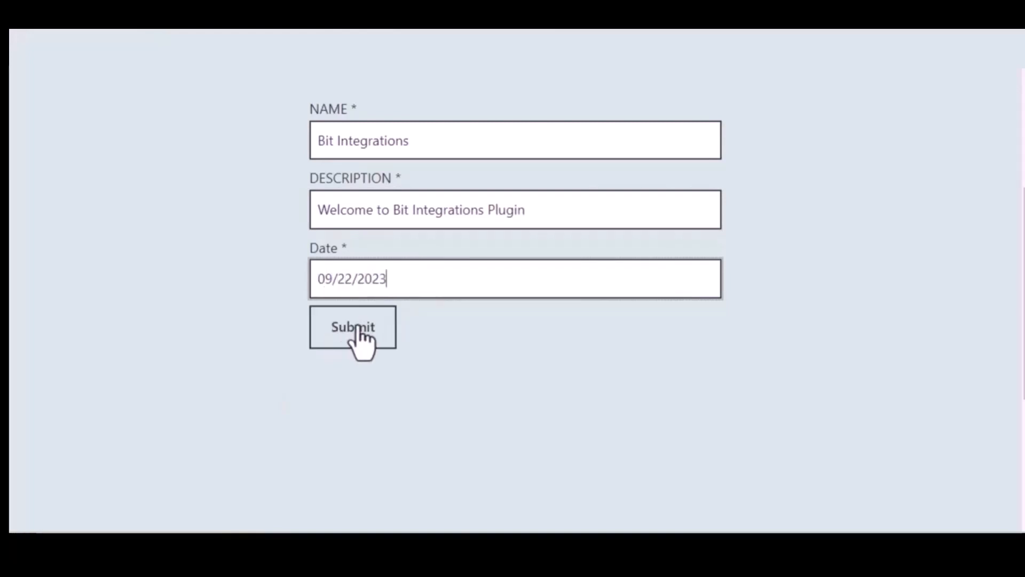
{"action": "left_click", "coordinate": [352, 327]}
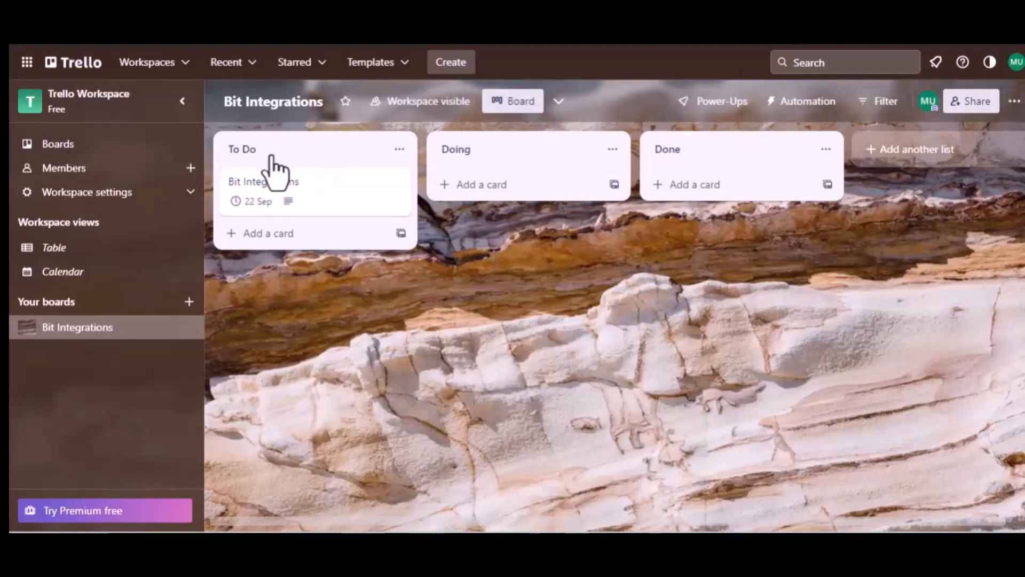
- Open the Bit Integrations card in the To Do list to view its description and 22 Sep due date
{"action": "left_click", "coordinate": [263, 181]}
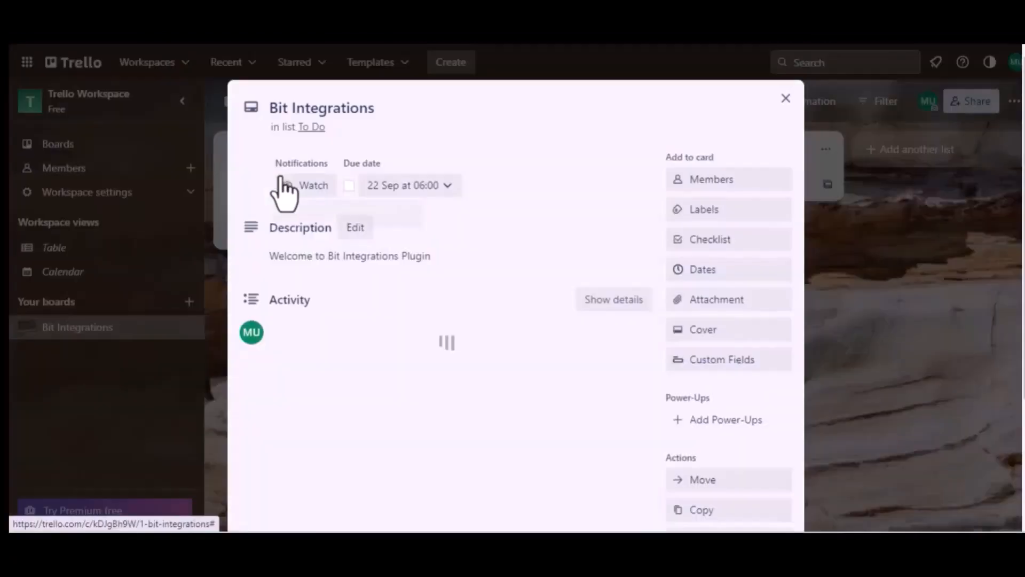